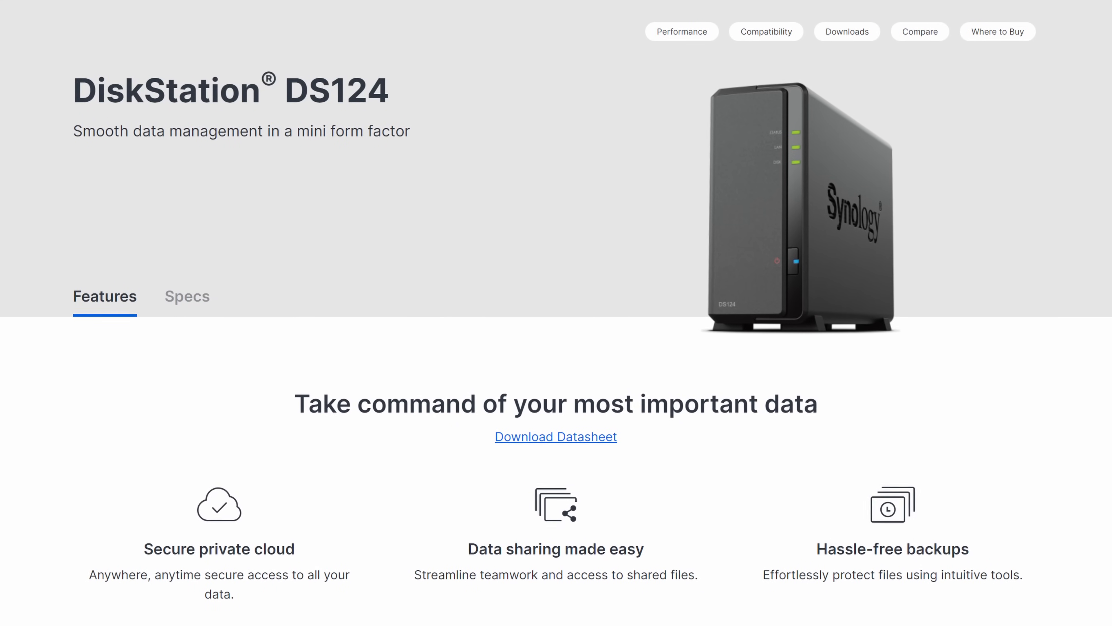
Open the HD6500, DS423+ and DS923+ product pages from the Synology NAS list
scroll(down, 3)
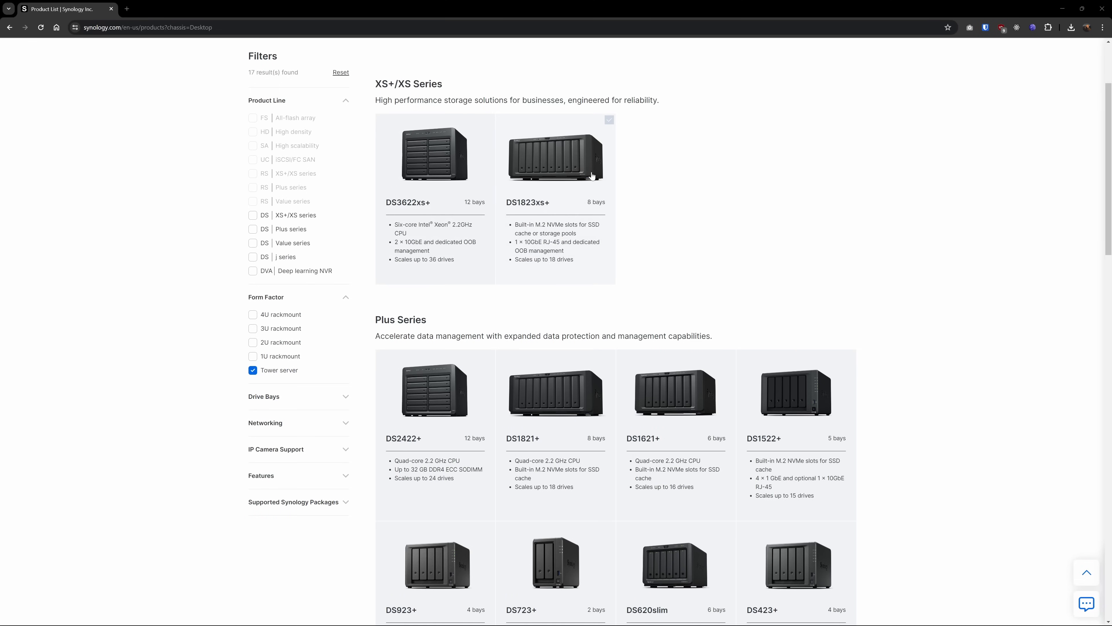
click(253, 343)
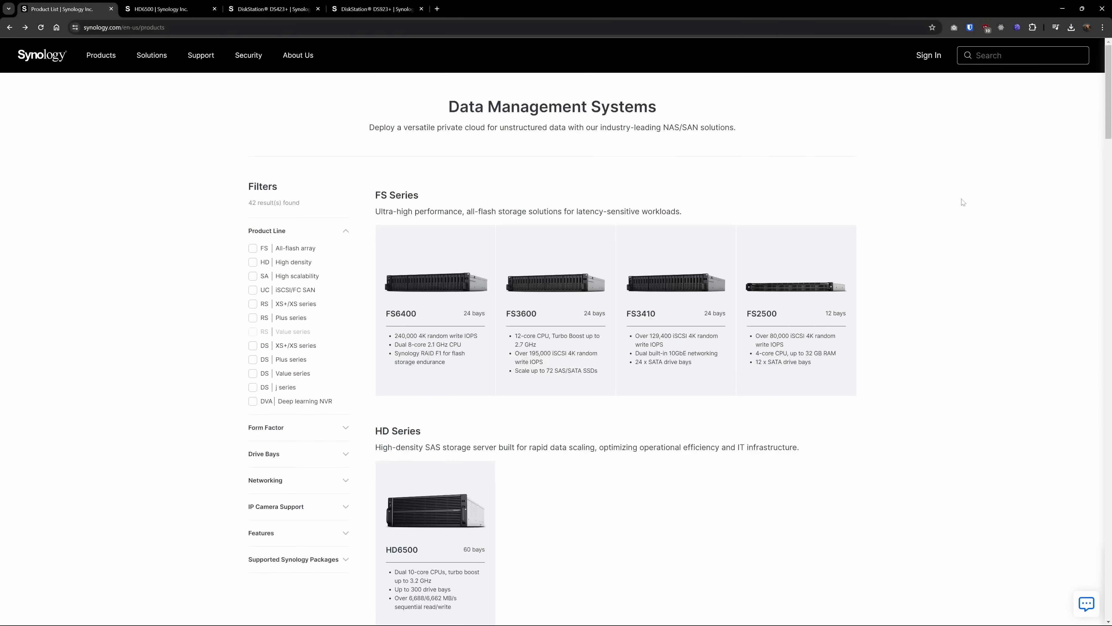
Review the DS423+ specs, then switch to the HD6500 and DS923+ spec pages
scroll(down, 3)
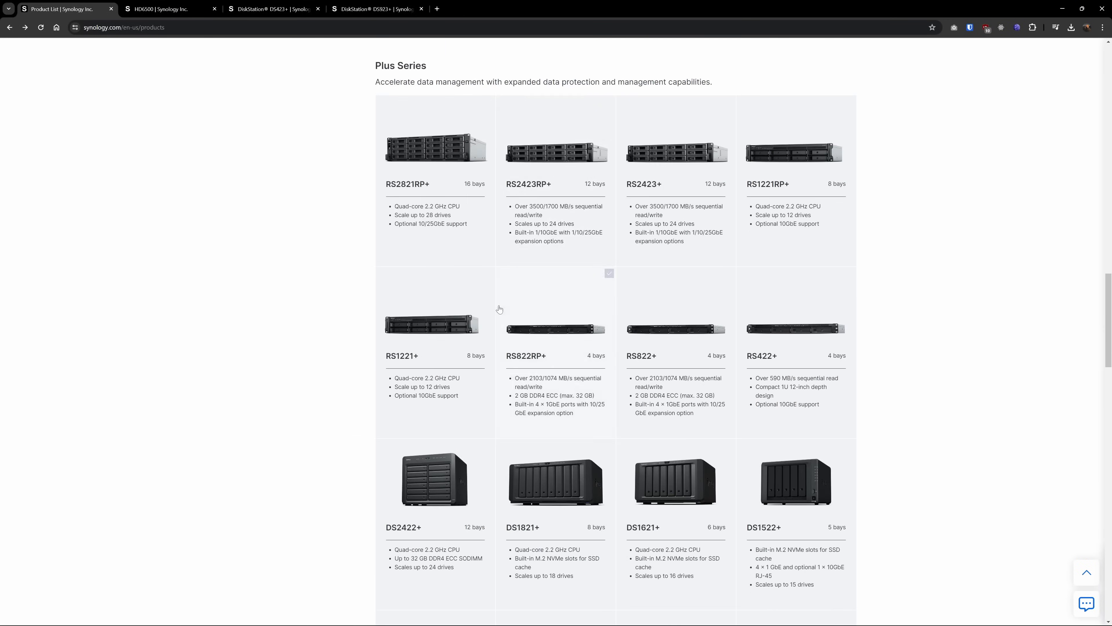
scroll(down, 3)
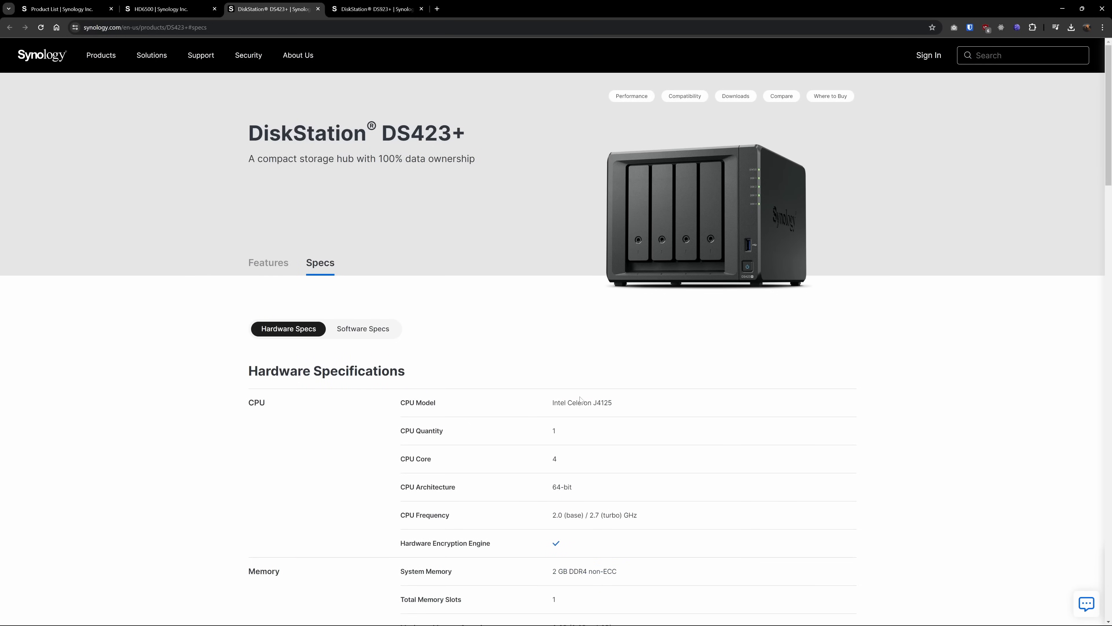
mouse_move(233, 21)
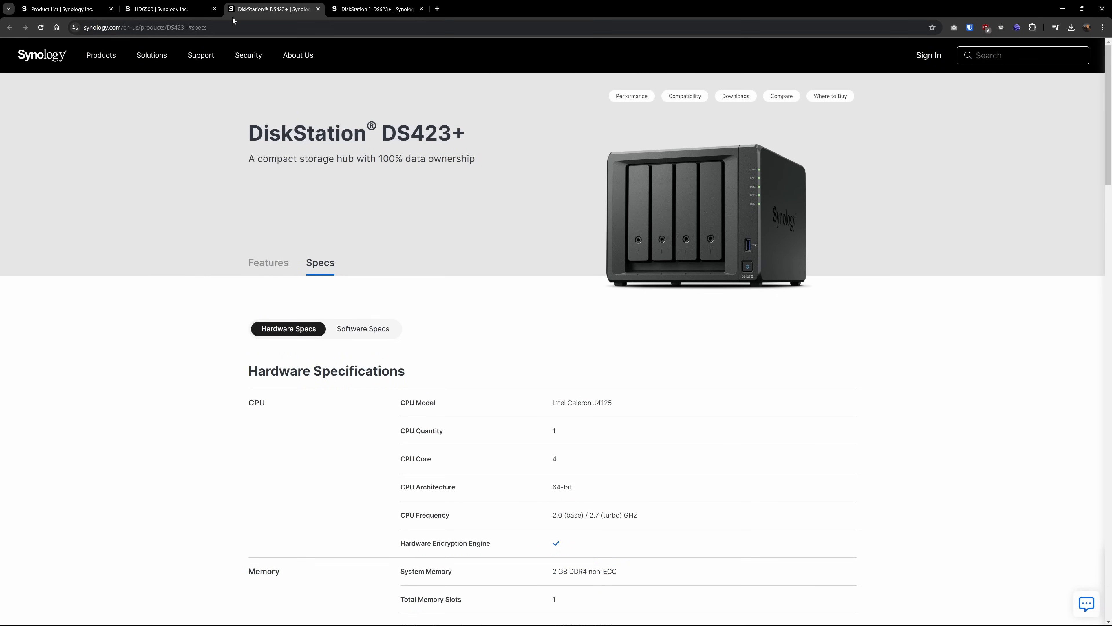
click(168, 8)
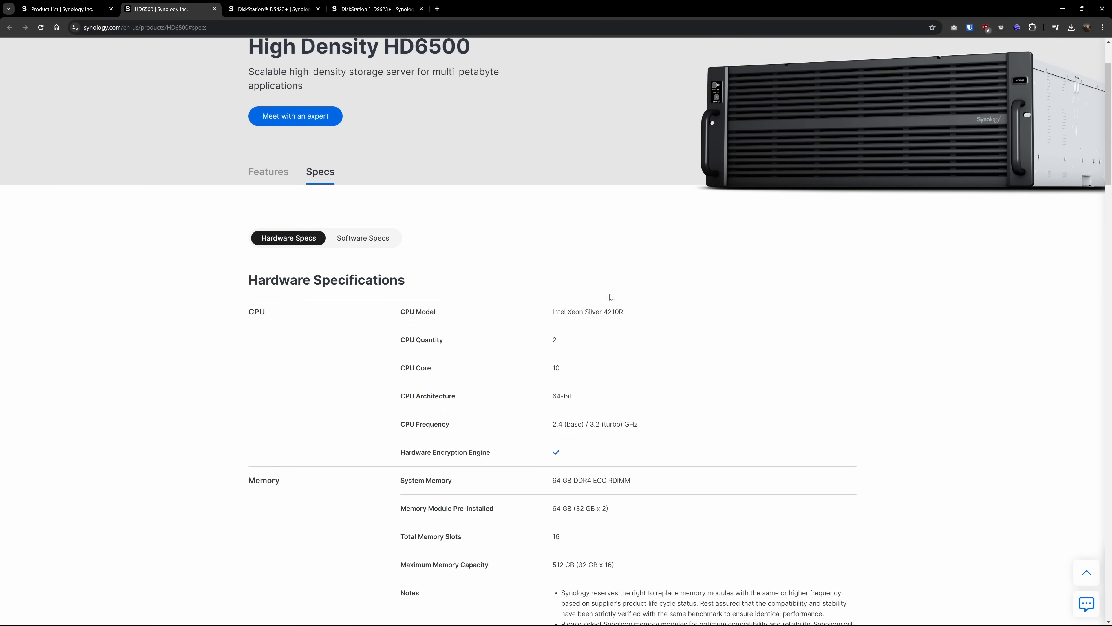
click(272, 8)
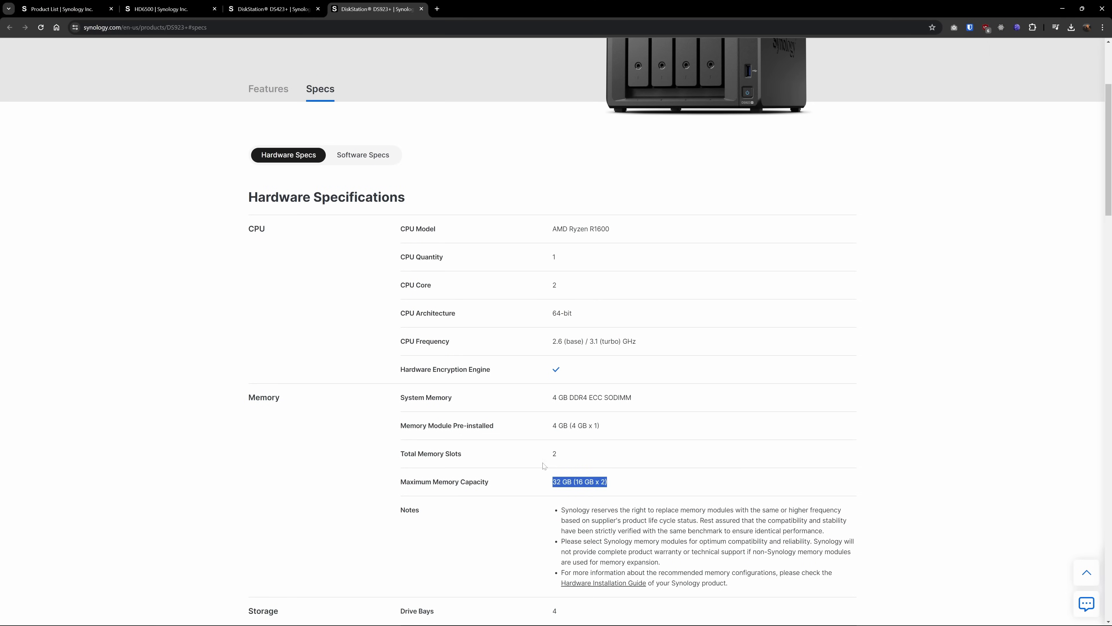
mouse_move(309, 108)
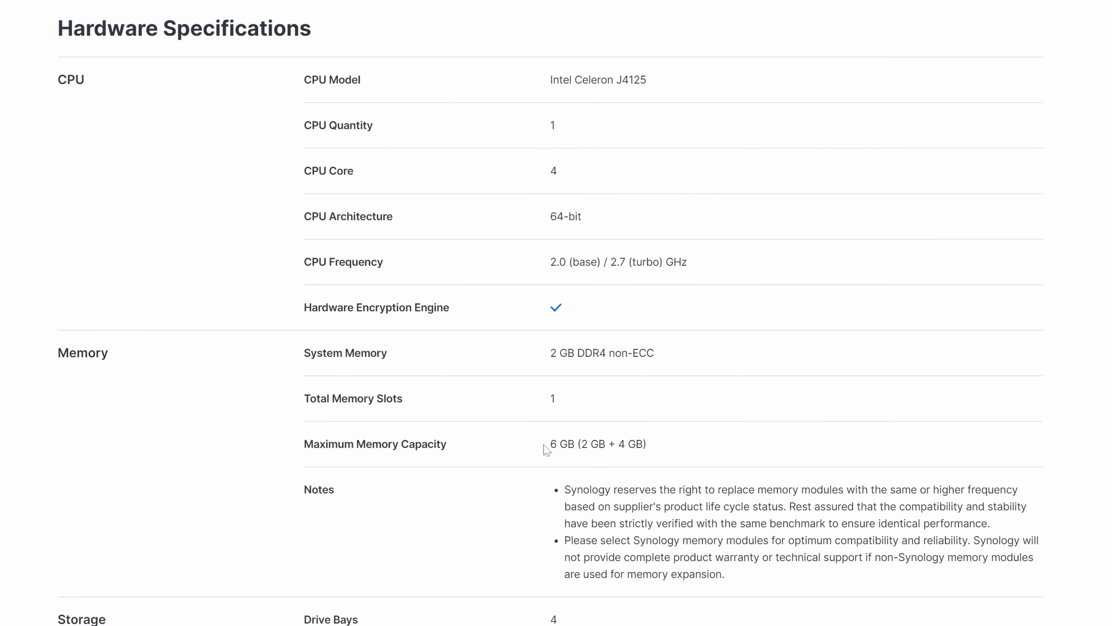
Mark the maximum memory value, then move into DSM's Active Backup for Business Windows list
double_click(597, 443)
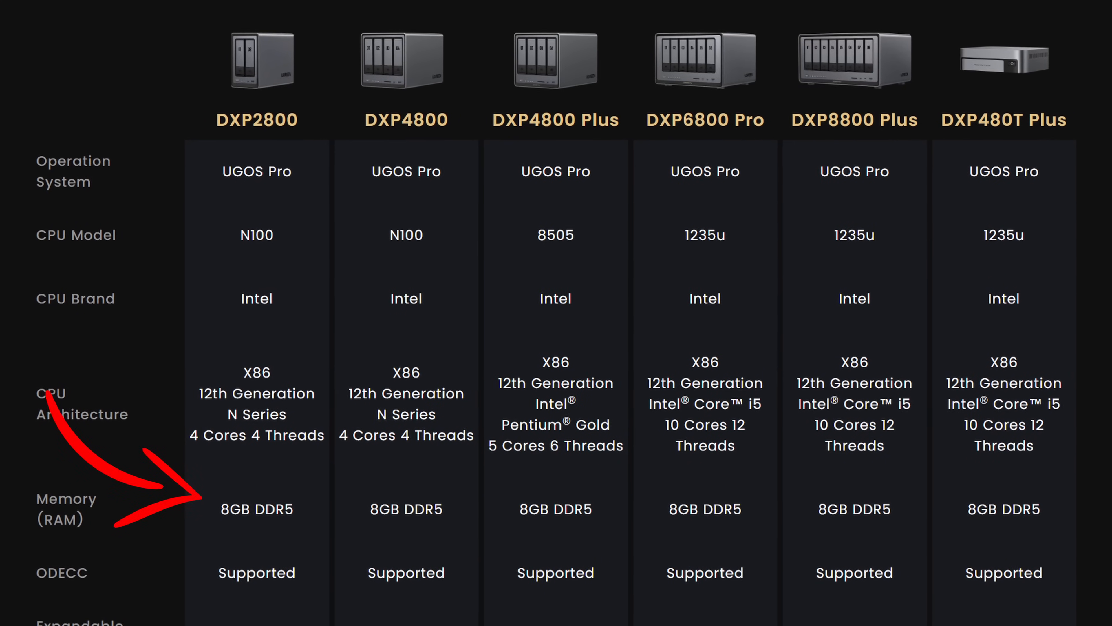
scroll(down, 3)
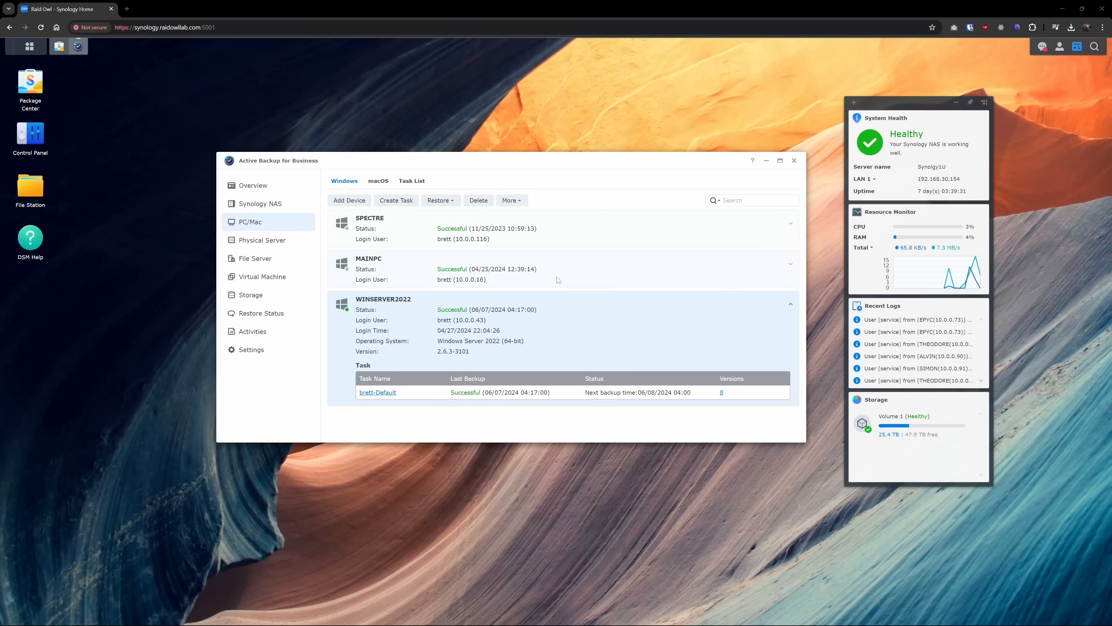
Expand MAINPC's backup details and view the task list and restore options
click(378, 181)
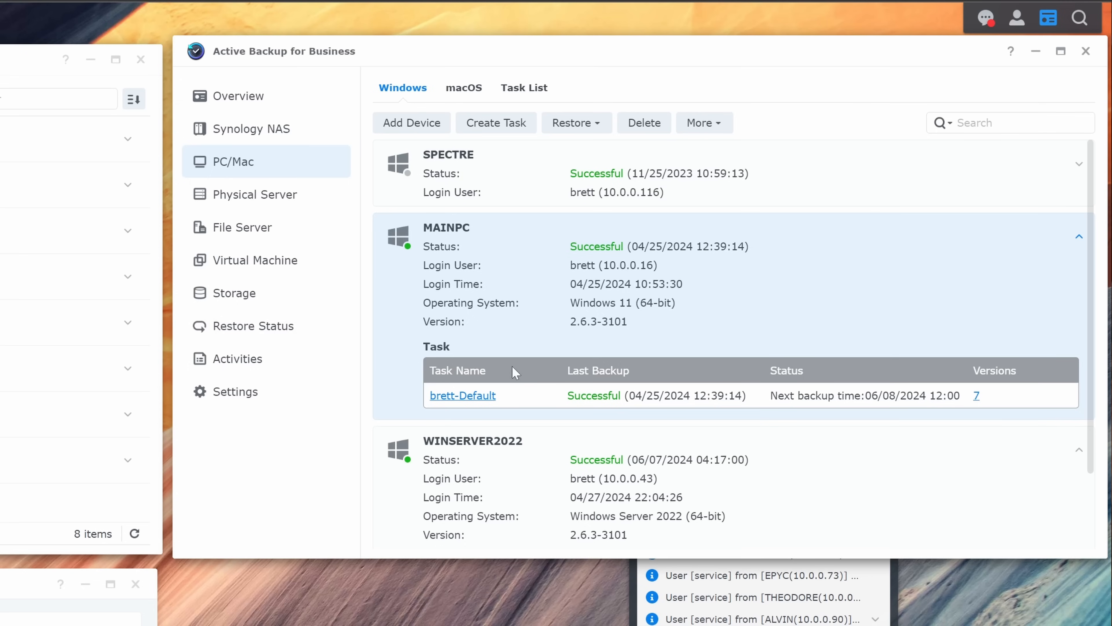
mouse_move(508, 253)
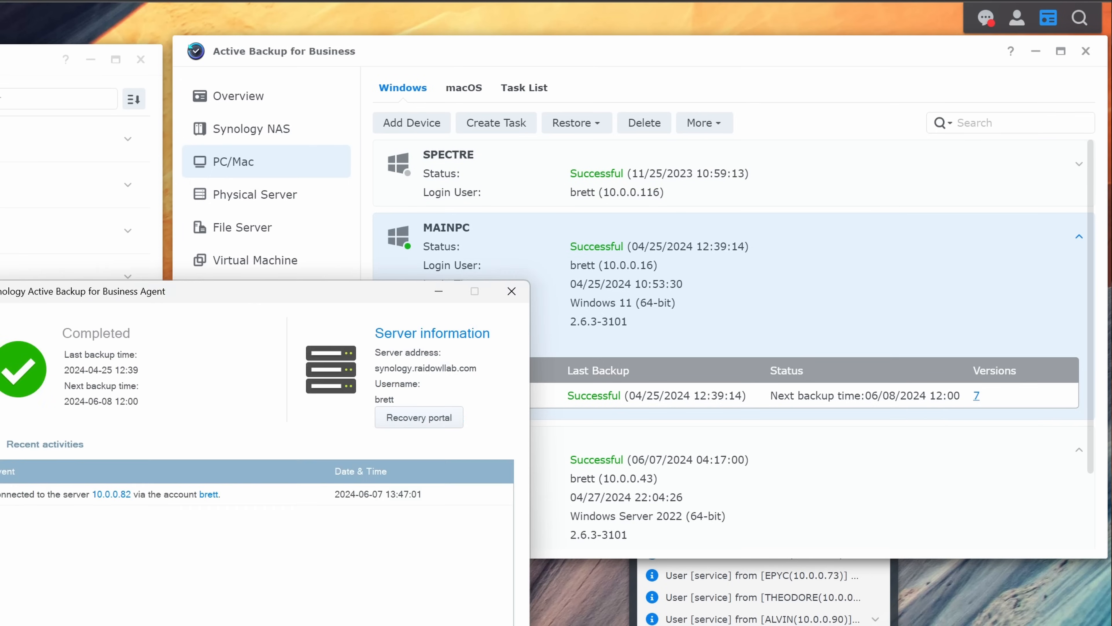
mouse_move(237, 313)
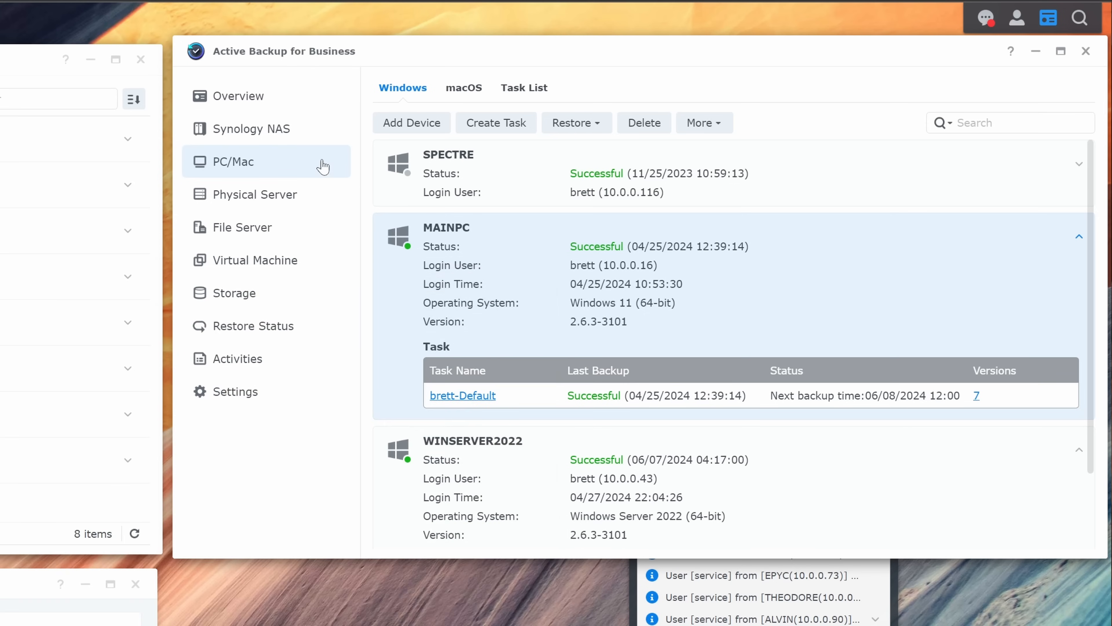
click(702, 122)
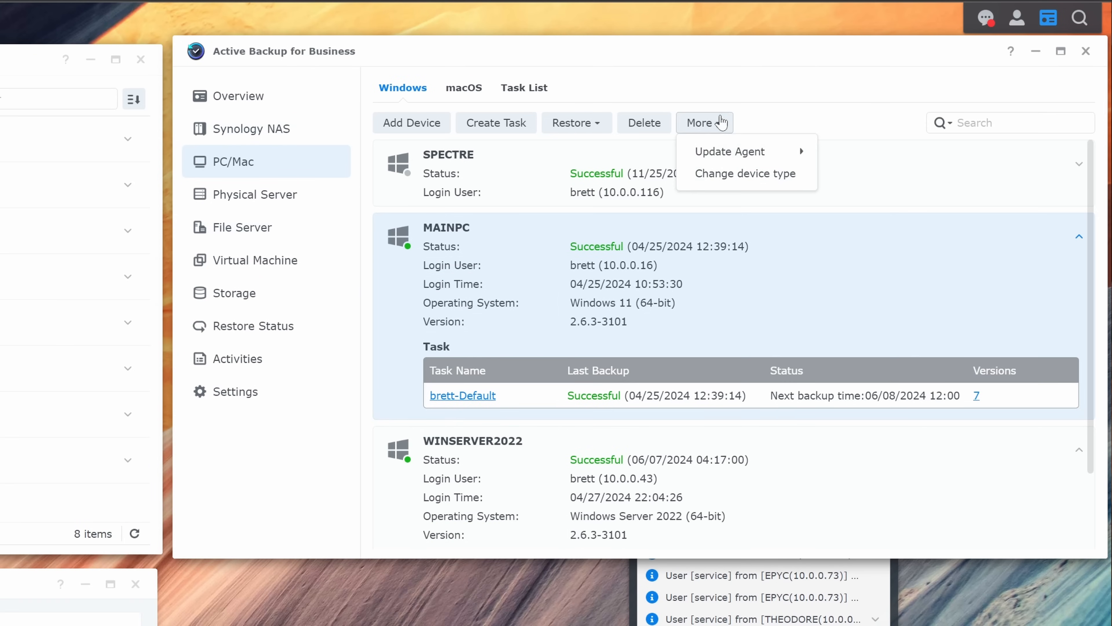
click(524, 87)
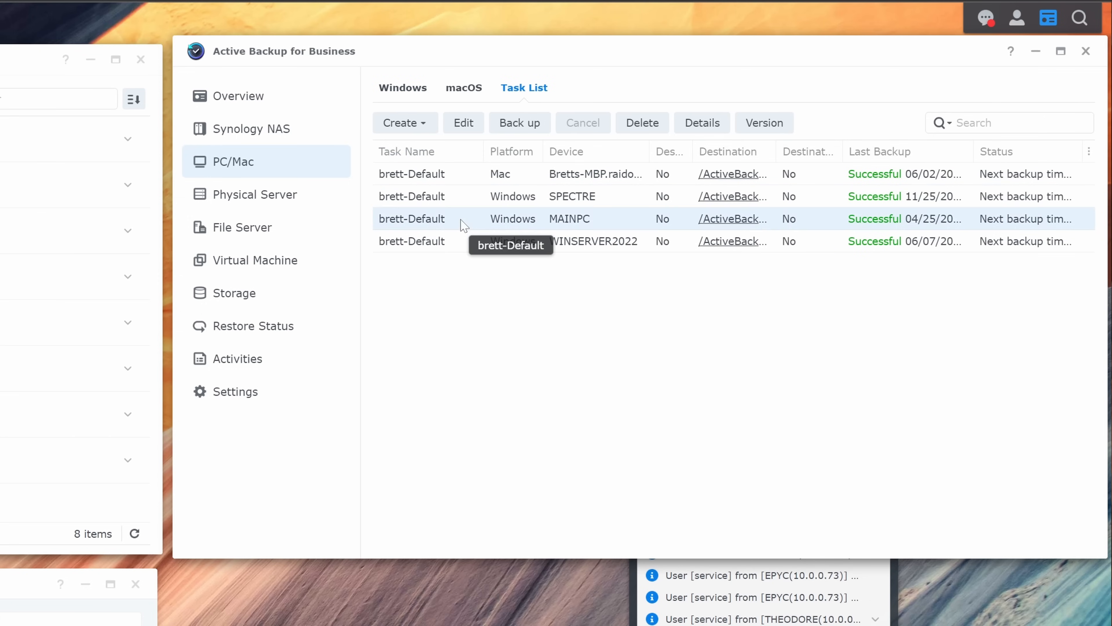
click(402, 88)
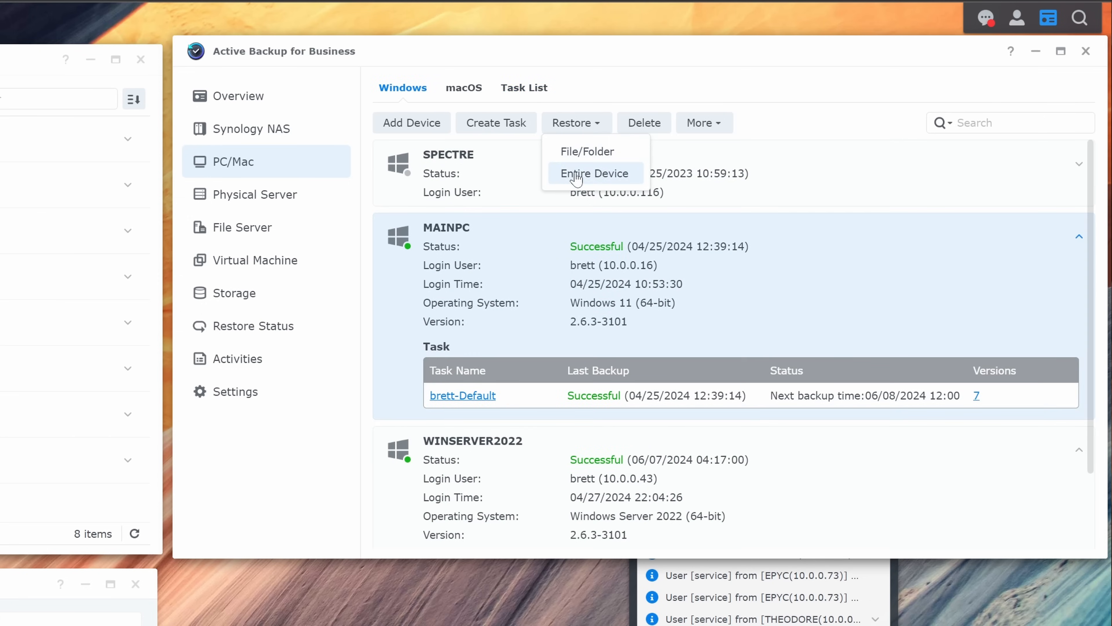
Open MAINPC's restore portal into Disk 0 - Volume 1, then bring up Hyper Backup's Home2Farmer task
click(594, 174)
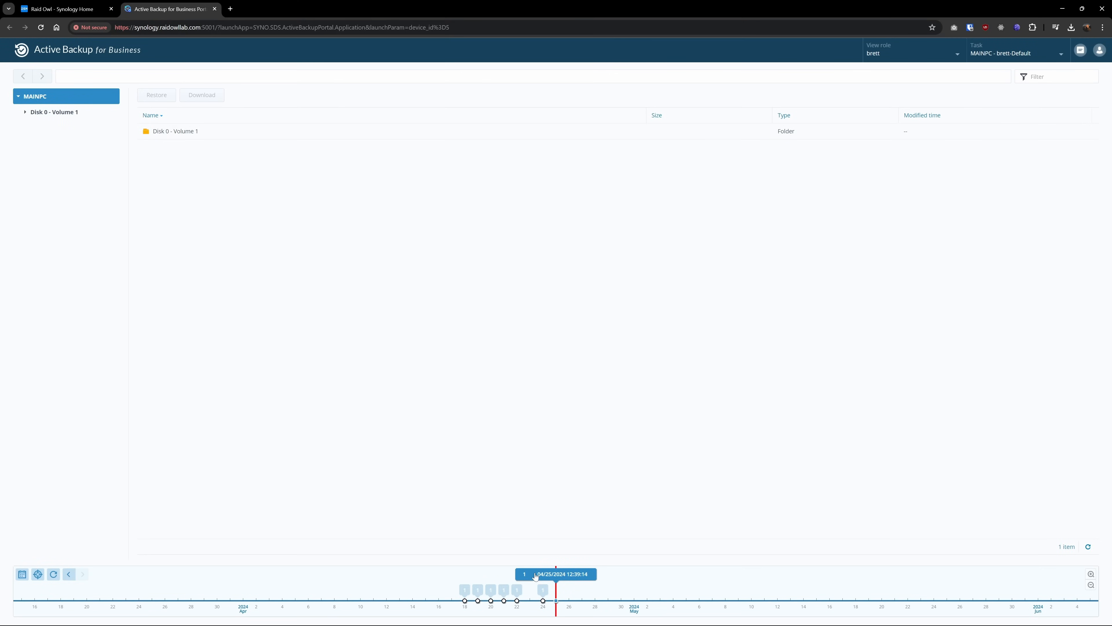
double_click(175, 132)
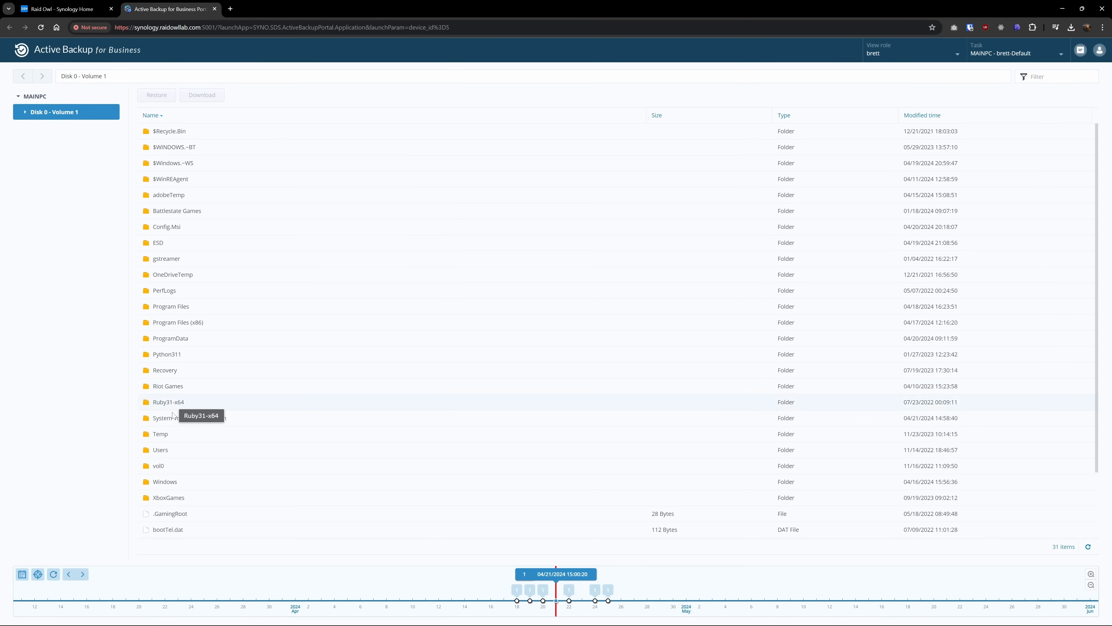
click(63, 9)
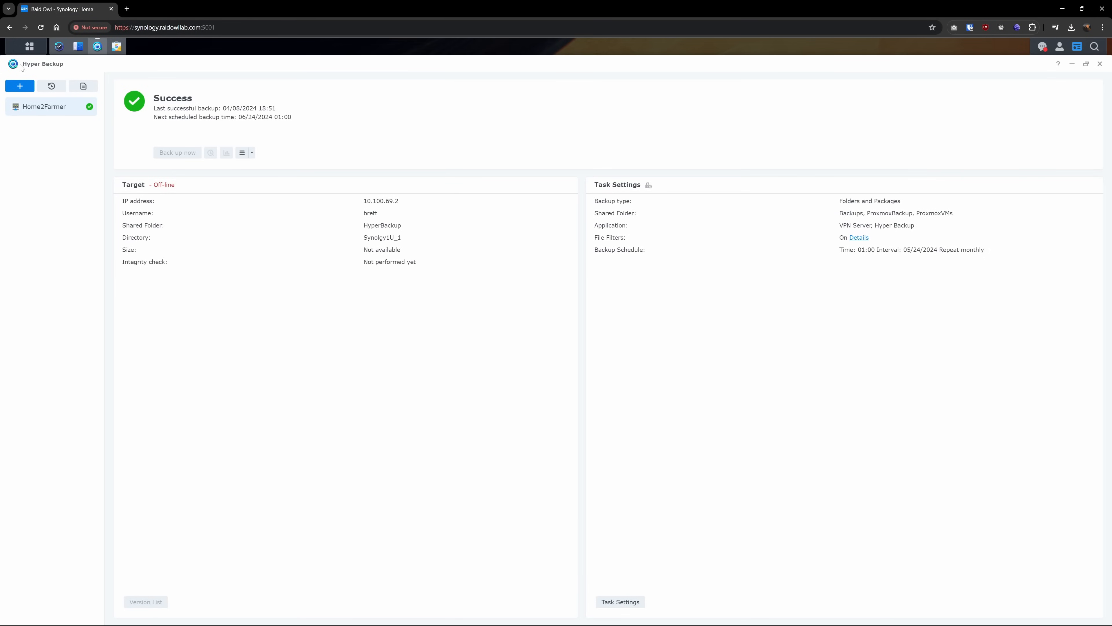
mouse_move(71, 98)
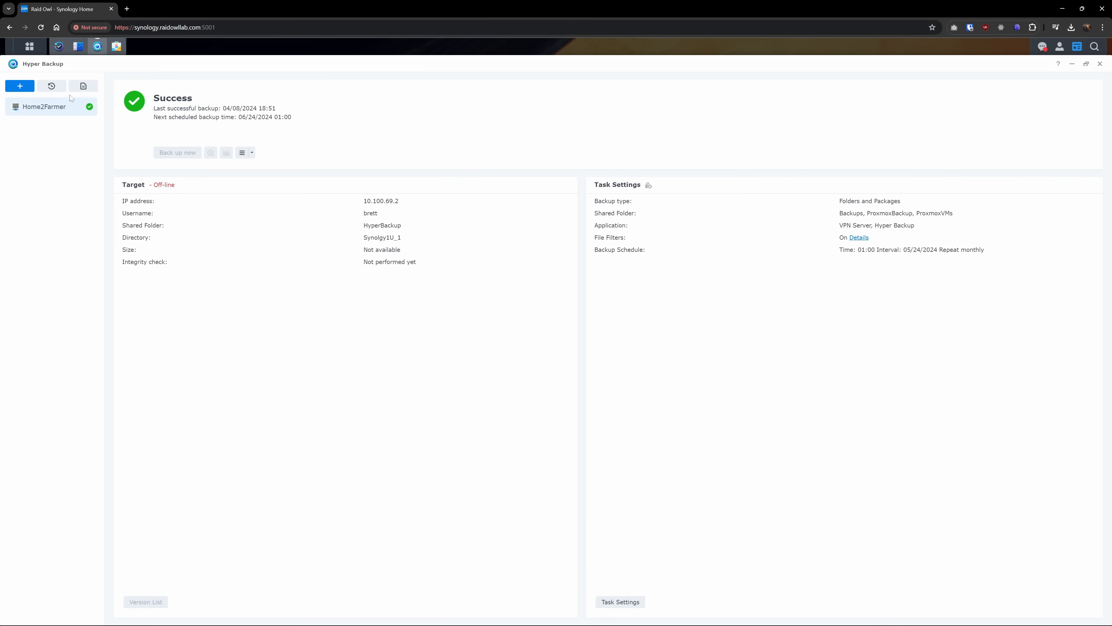
mouse_move(208, 265)
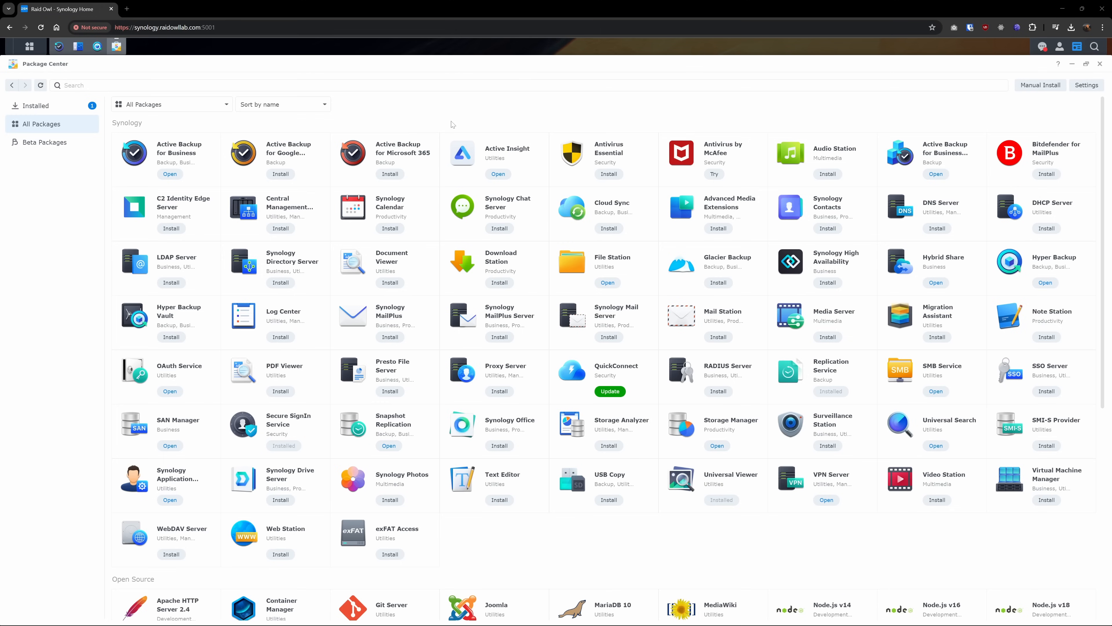
Browse Package Center's All Packages and filter for 'backup' toward Surveillance Station
scroll(down, 3)
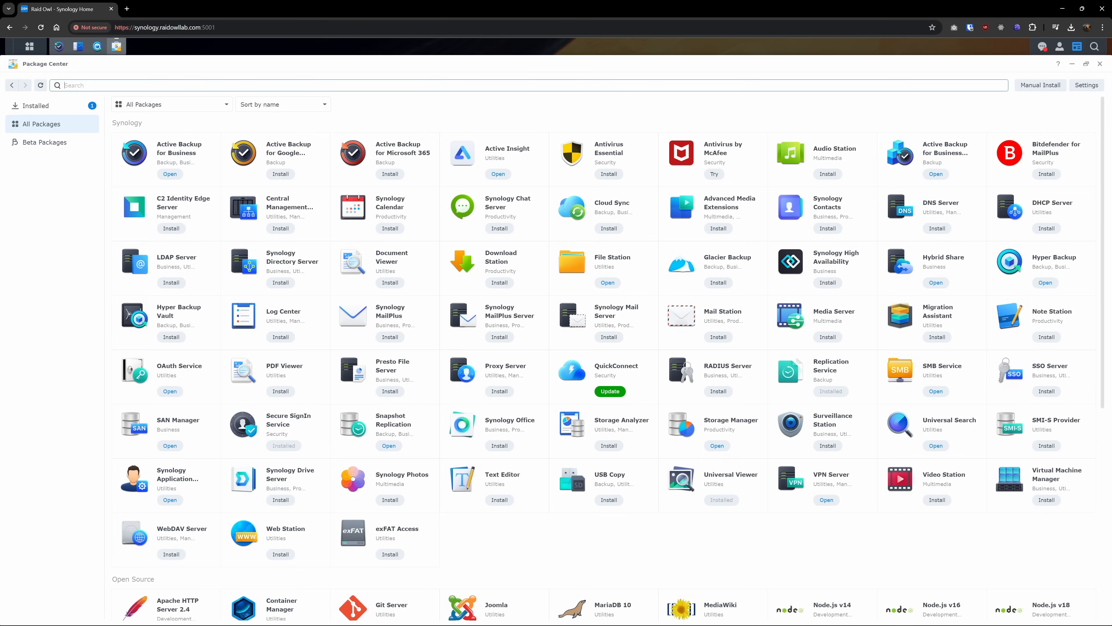
text(backup)
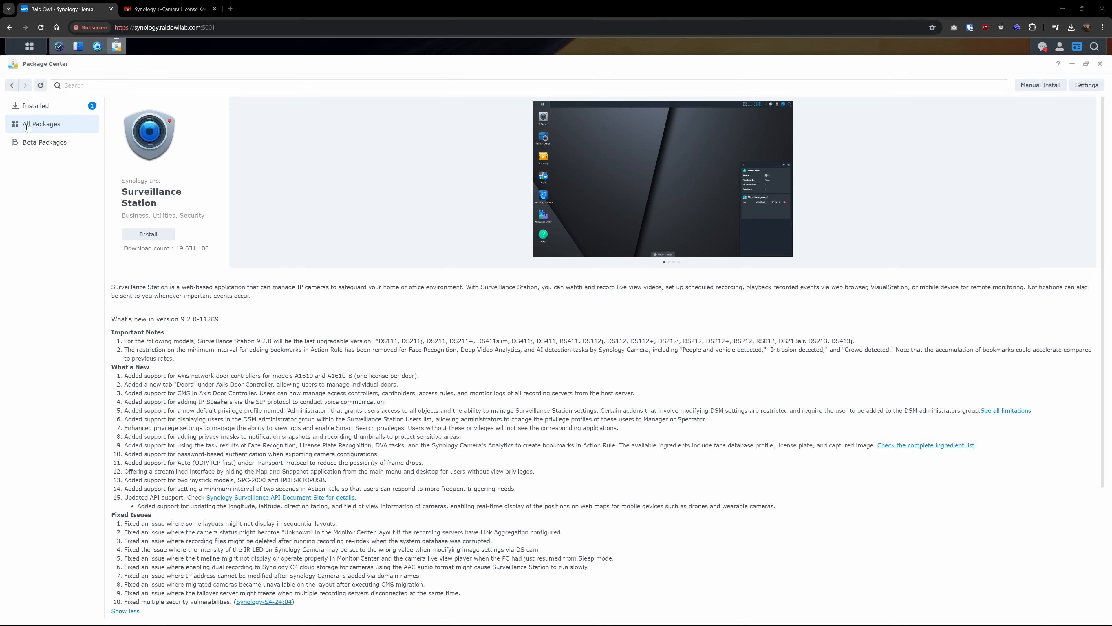
mouse_move(123, 190)
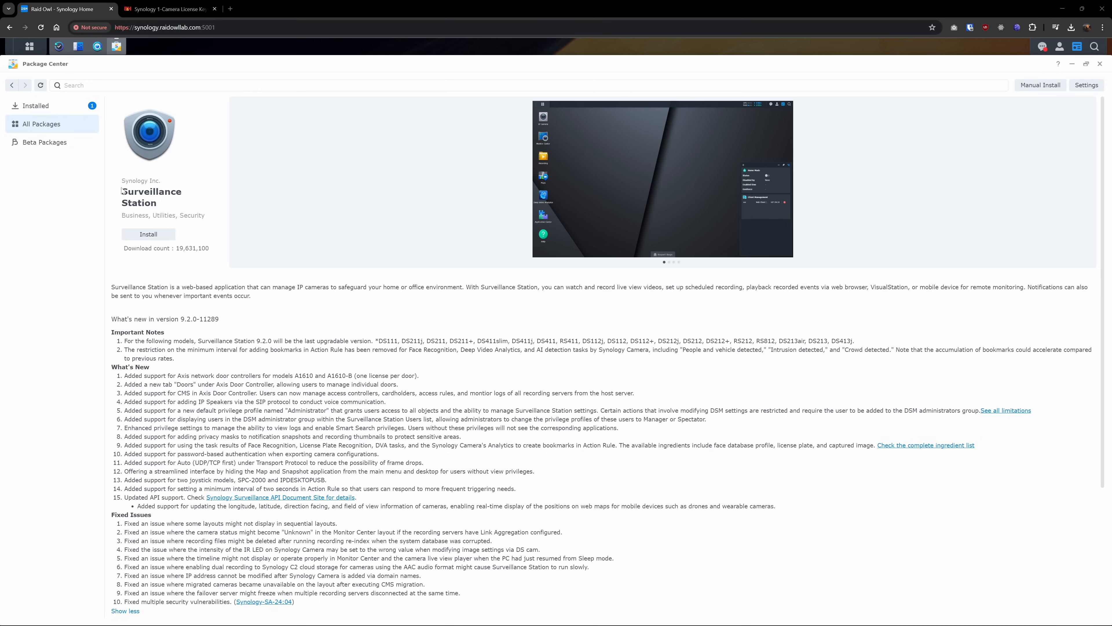
mouse_move(149, 212)
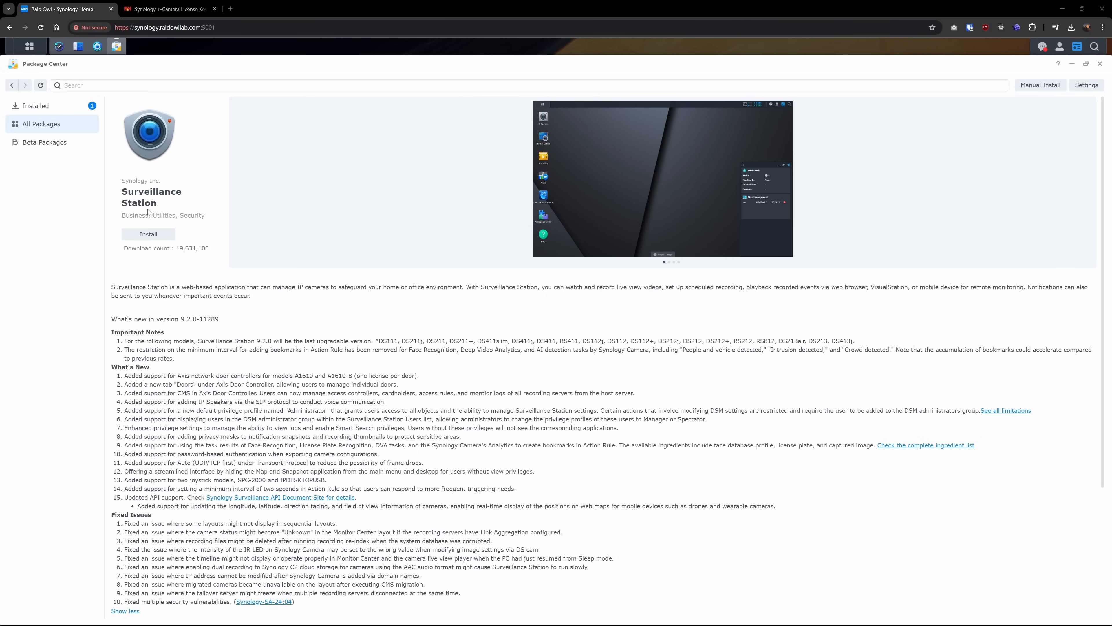
mouse_move(117, 279)
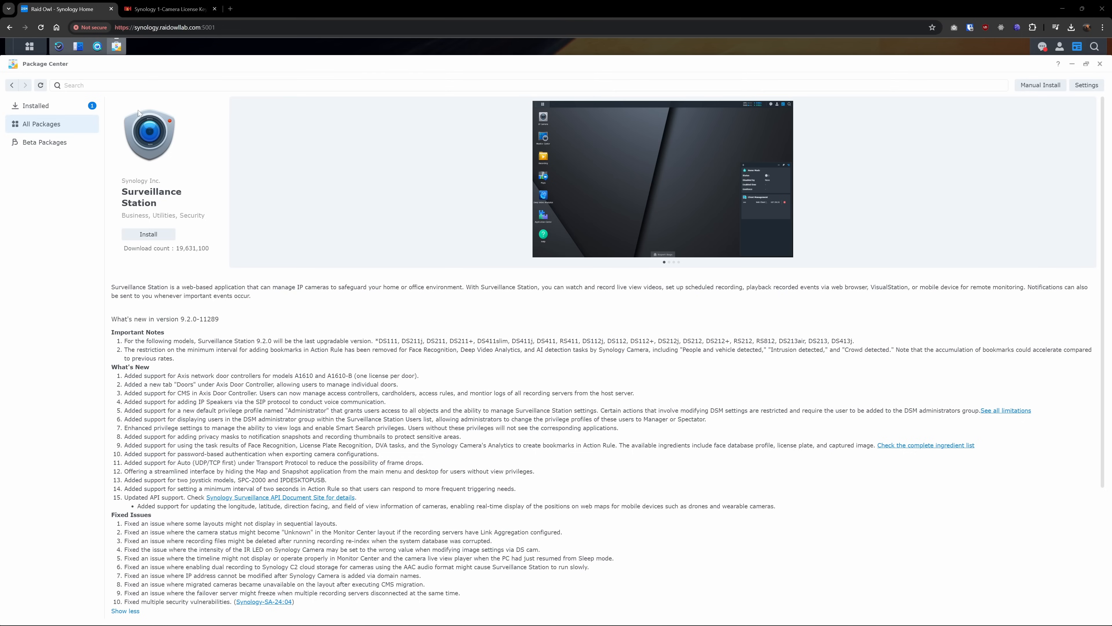
Switch to the B&H page for the Synology 1-Camera License Key at $54.99
click(168, 9)
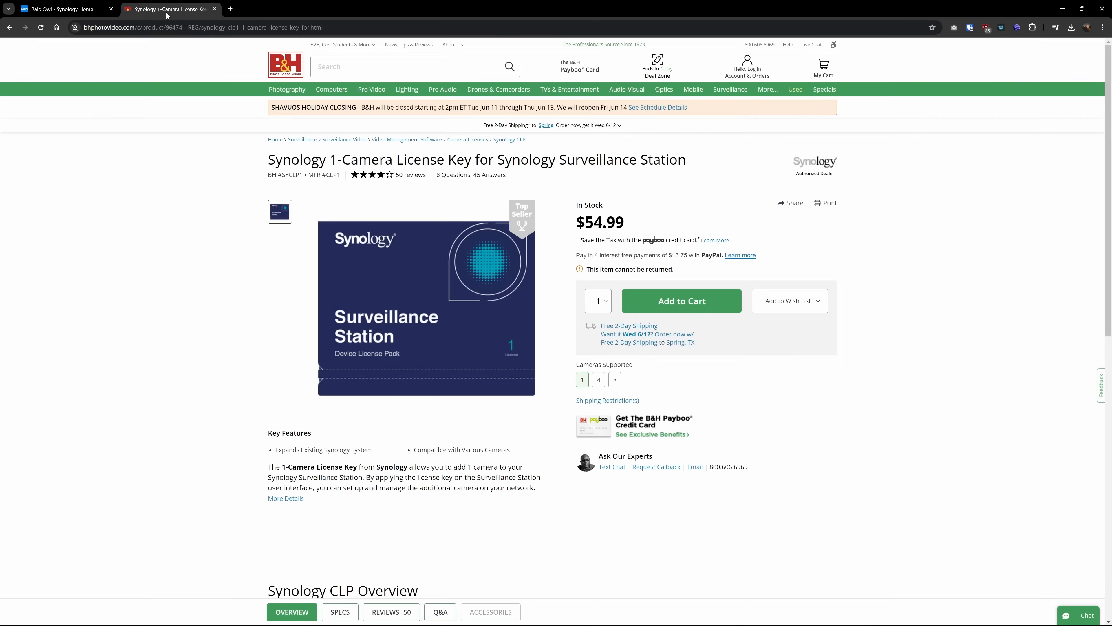
mouse_move(627, 237)
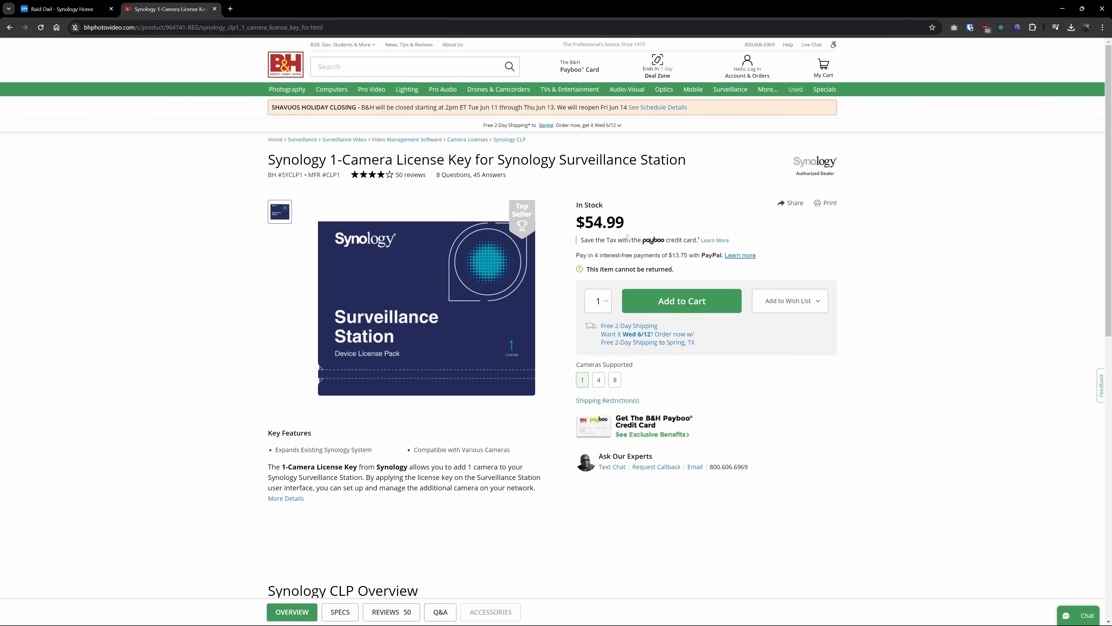
click(64, 9)
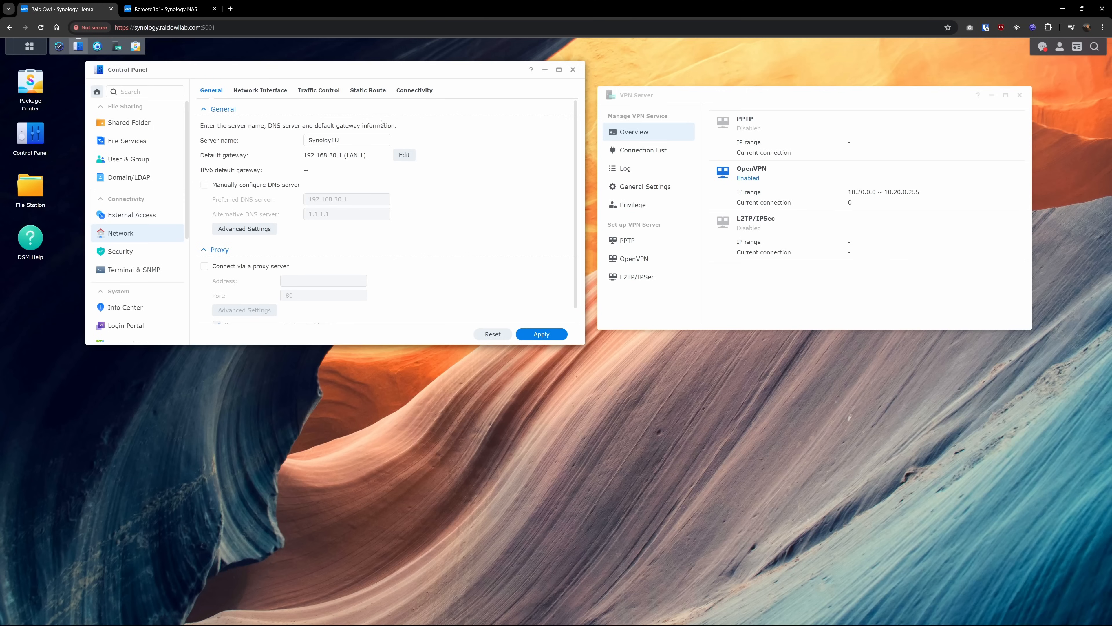
Show the Network Interface list with LAN 1 and LAN 5 connected
click(260, 91)
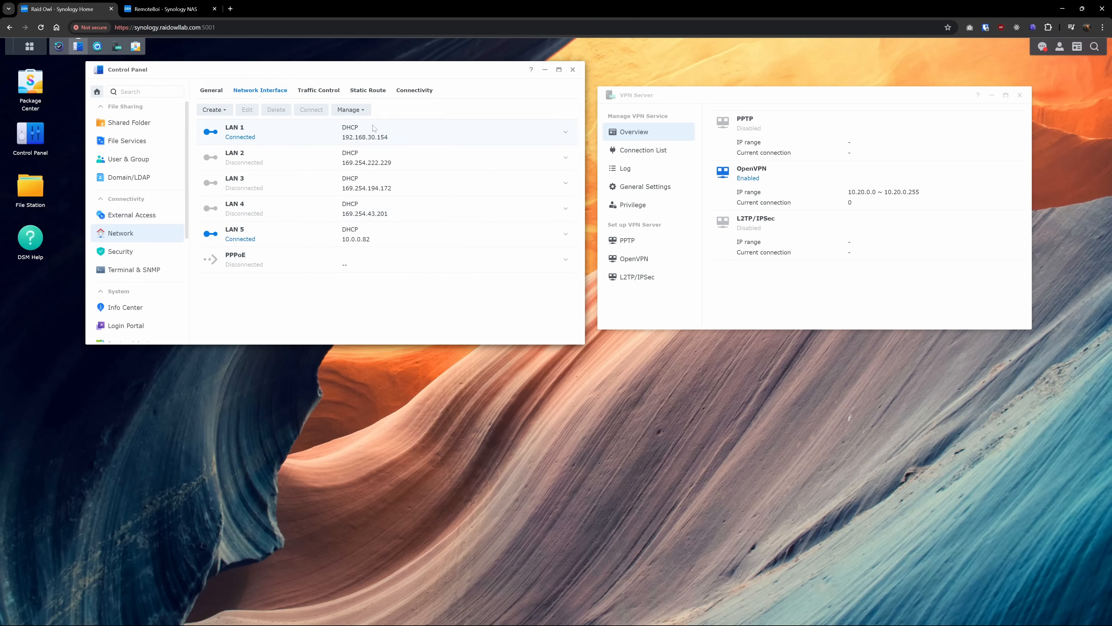
mouse_move(375, 133)
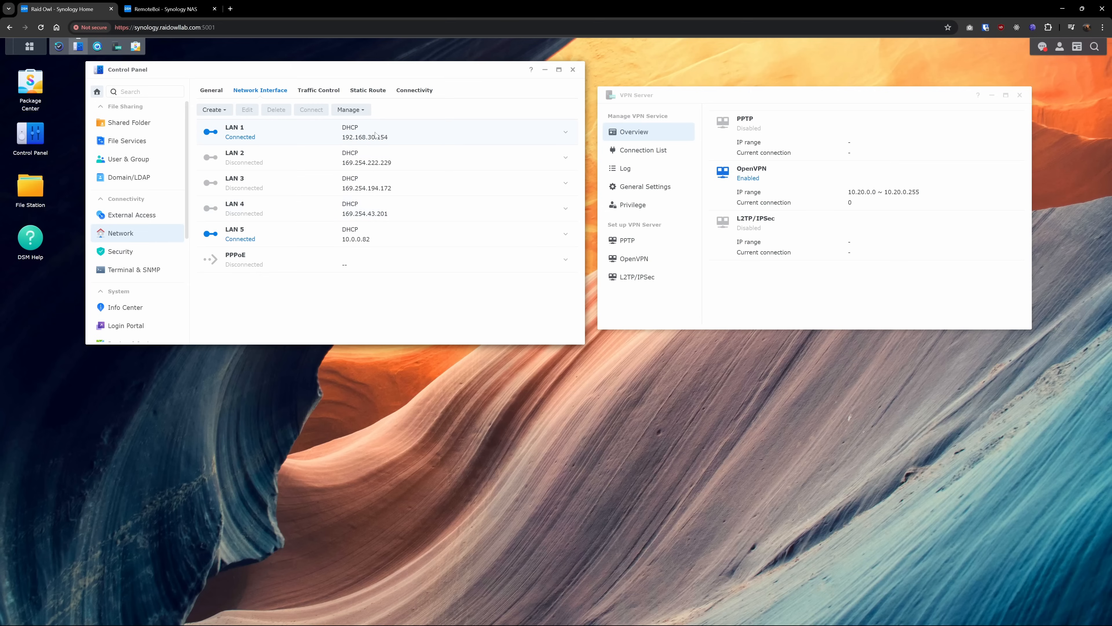
mouse_move(430, 158)
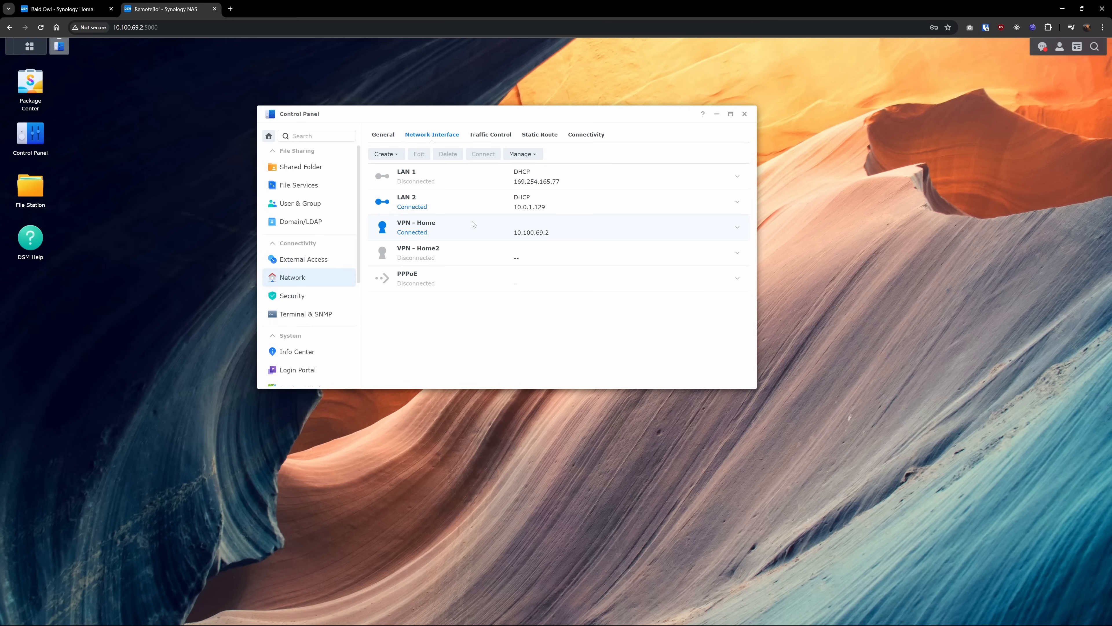
mouse_move(563, 241)
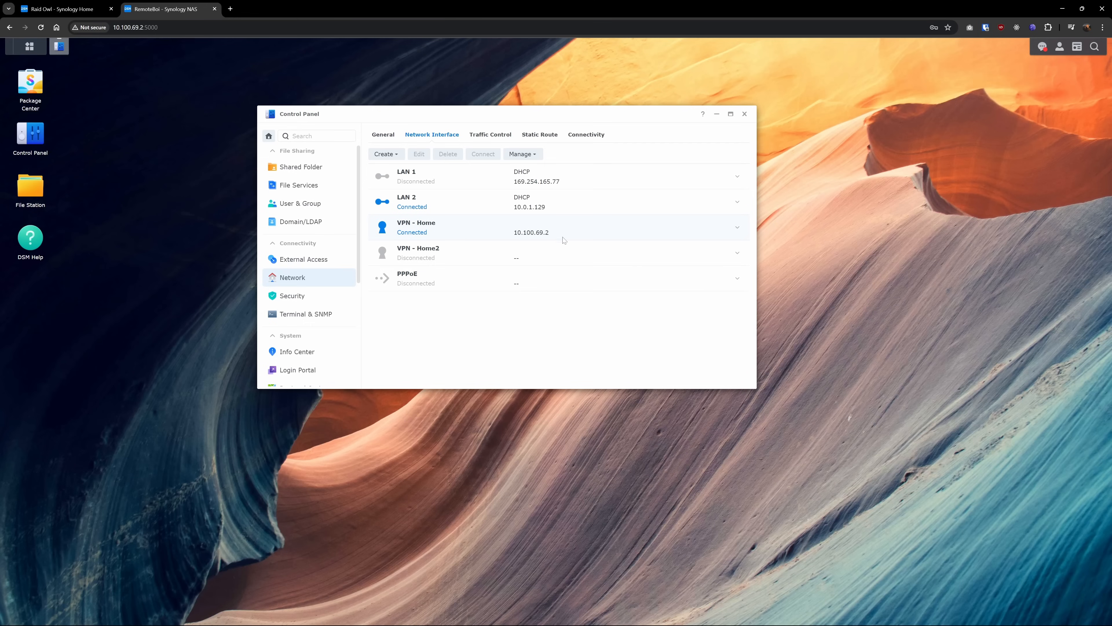
mouse_move(510, 233)
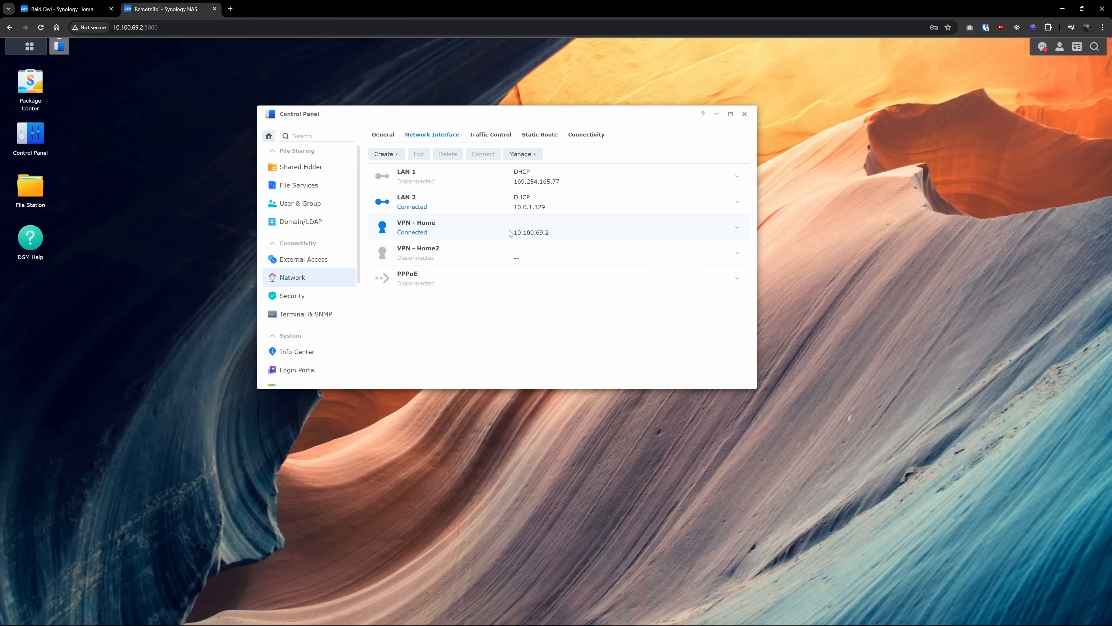
click(60, 9)
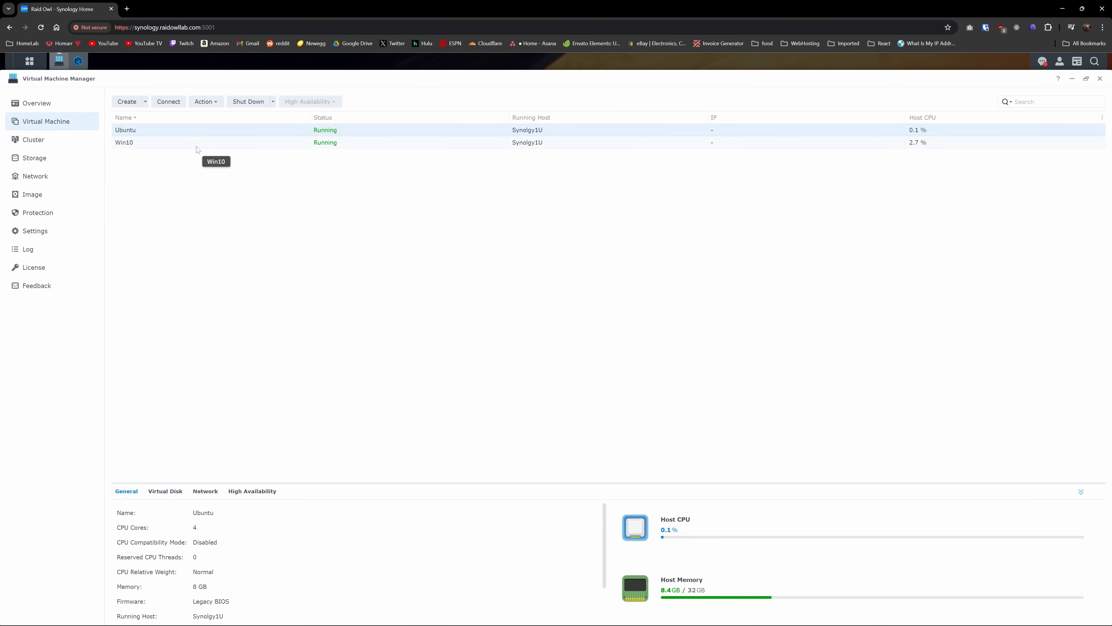
Show the Virtual Machine Manager overview: one healthy host, two running VMs, healthy storage
click(36, 103)
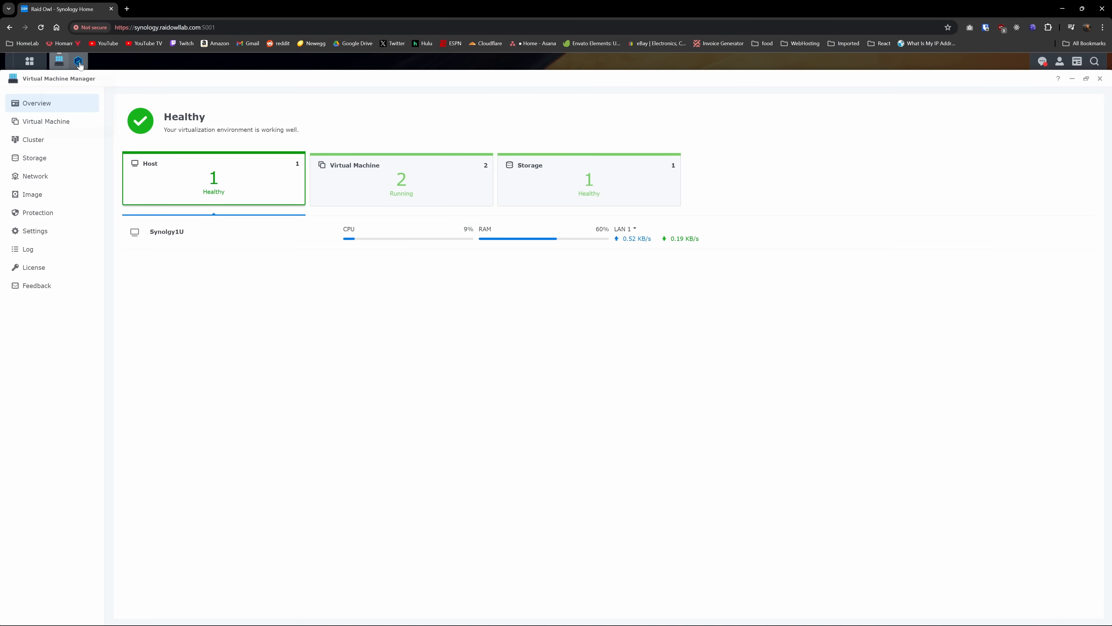
click(79, 61)
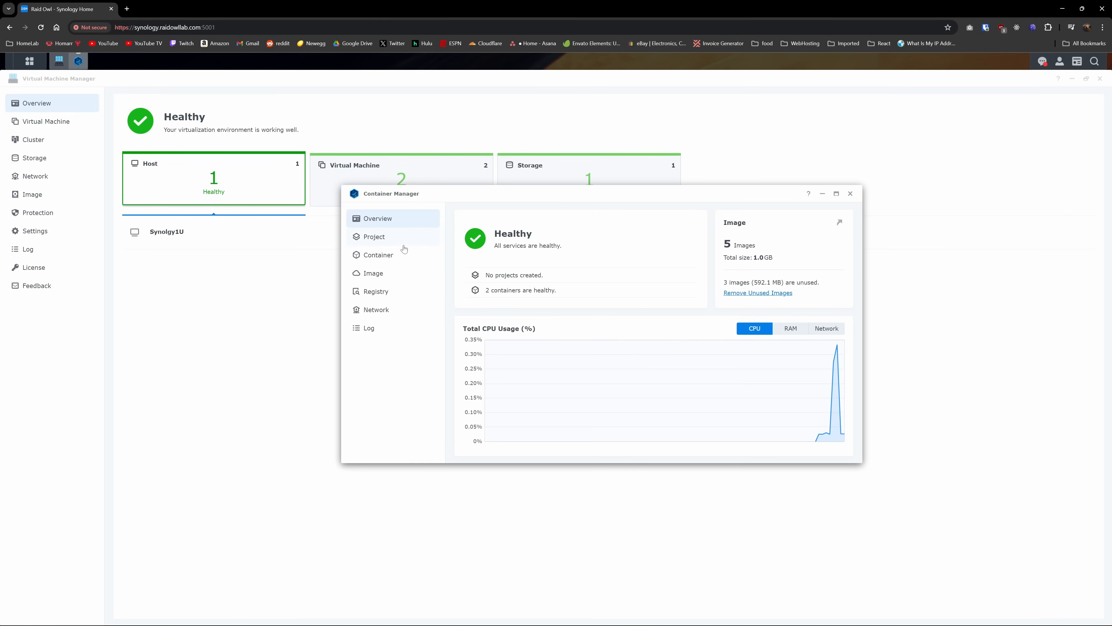
click(378, 255)
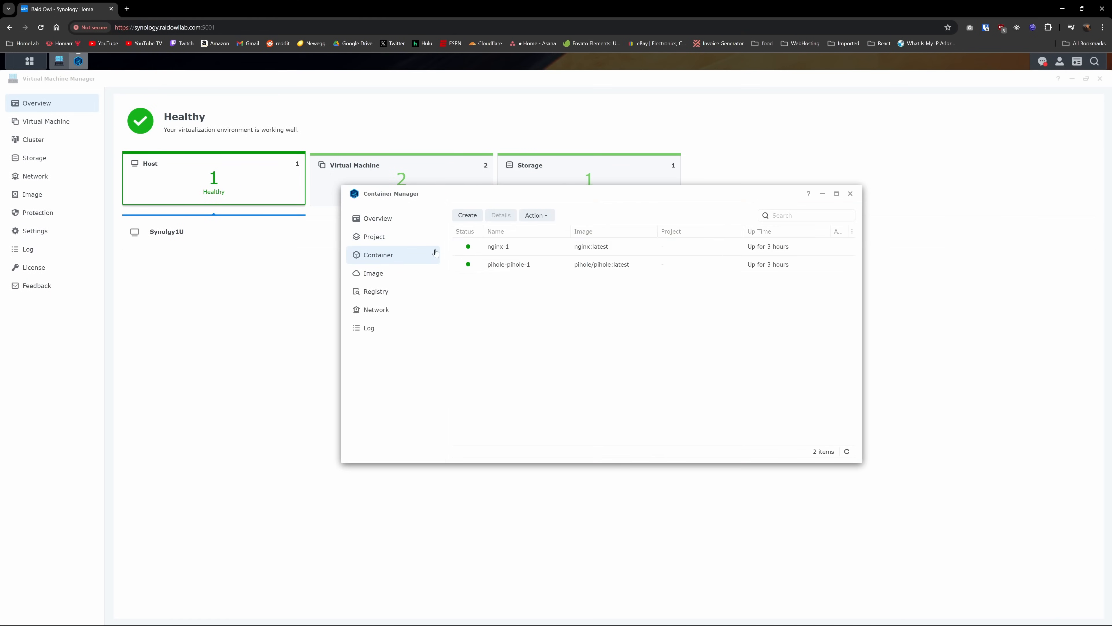
click(373, 273)
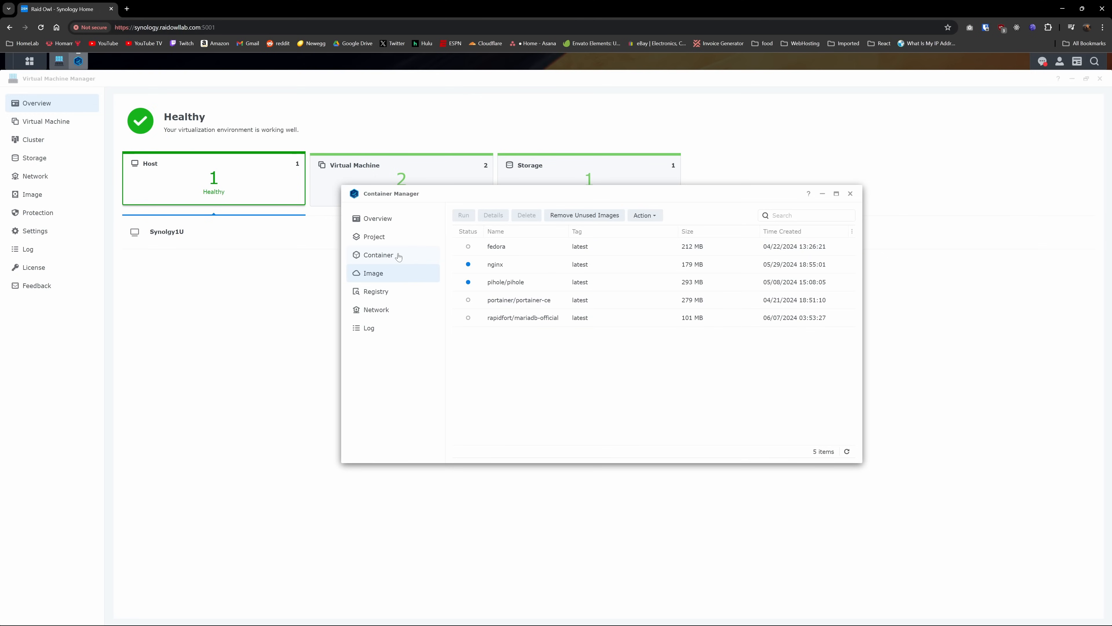
click(378, 255)
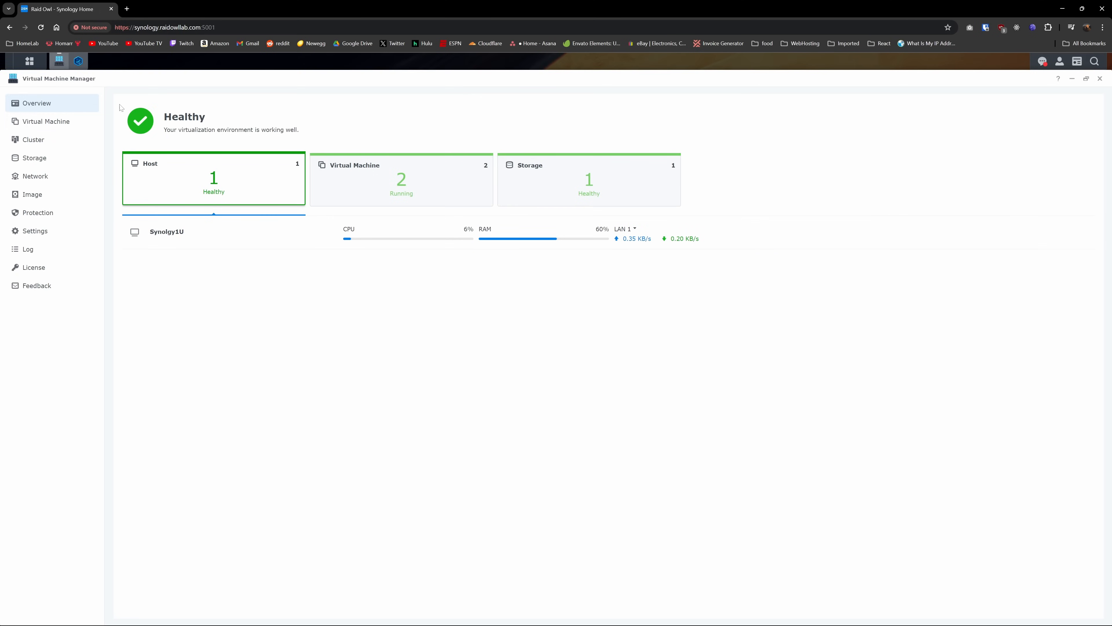
Select the Win10 virtual machine's details and connect to its console
click(401, 179)
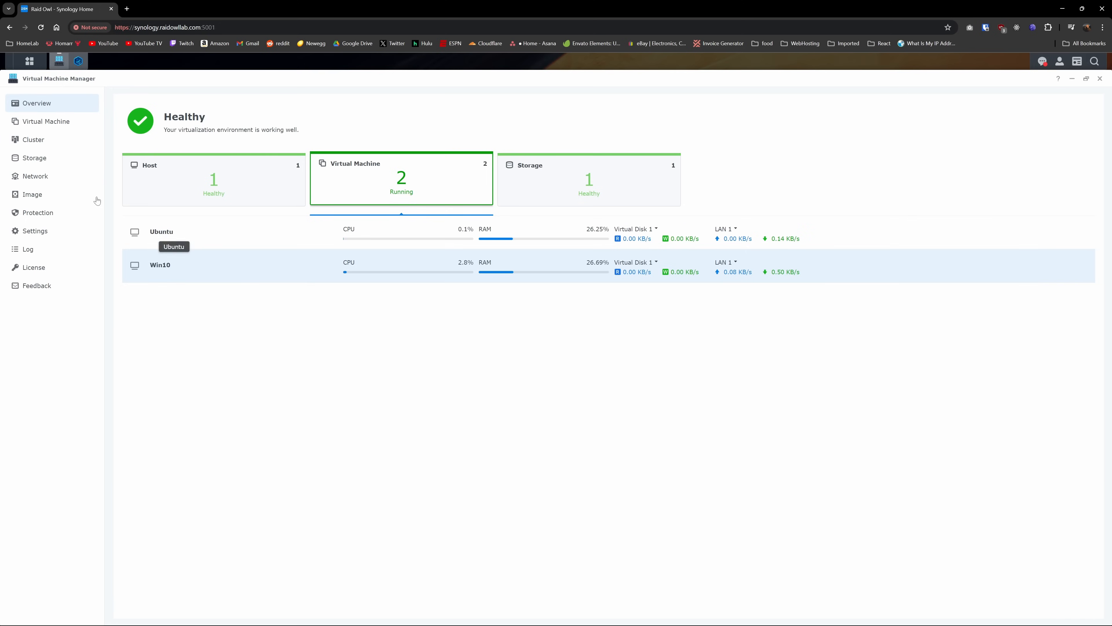
click(47, 121)
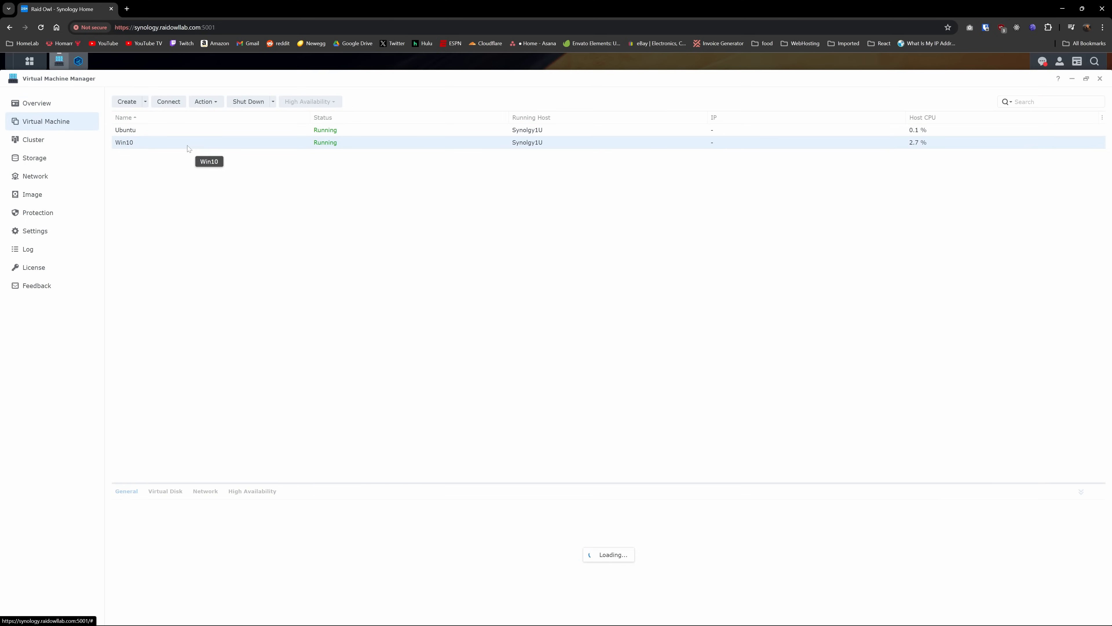
click(124, 142)
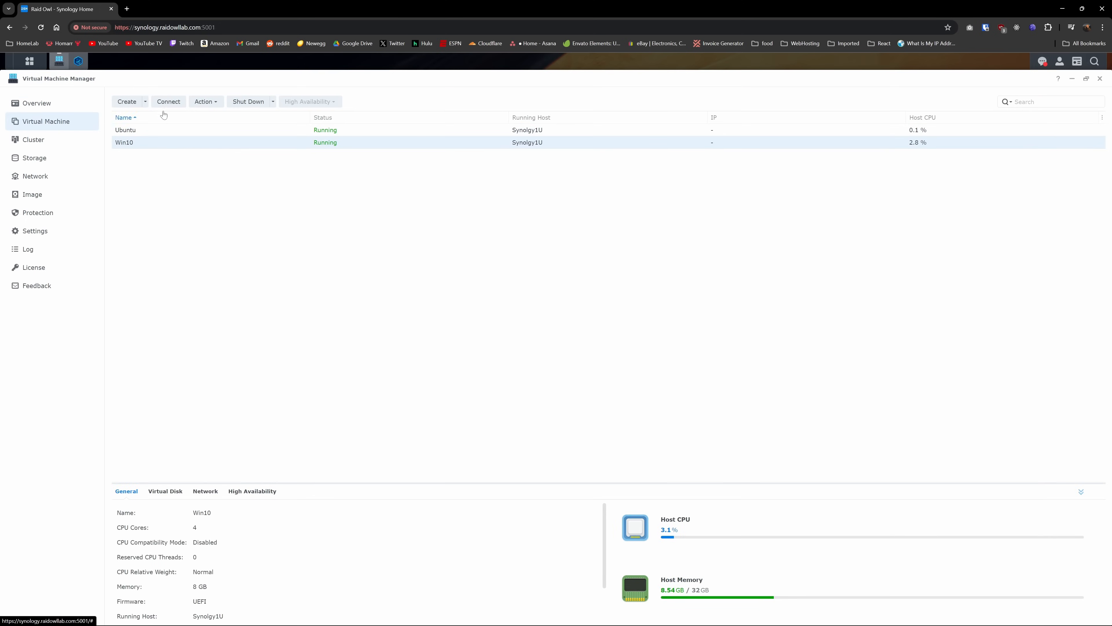
click(168, 102)
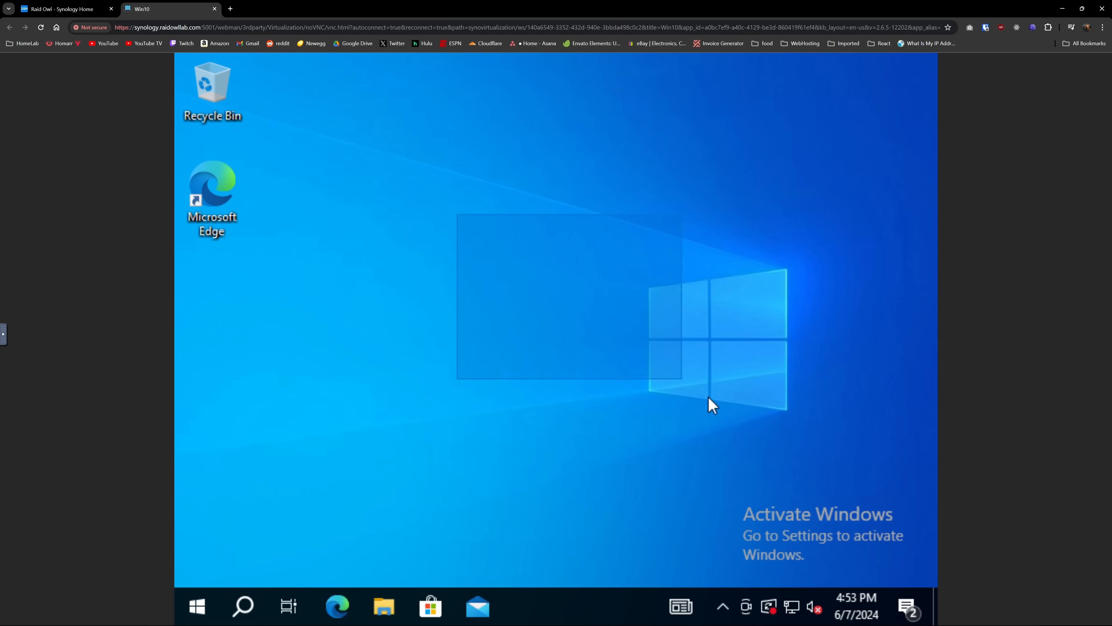
Pick the Edge shortcut on the Win10 VM desktop, then return to the DSM tab
click(212, 199)
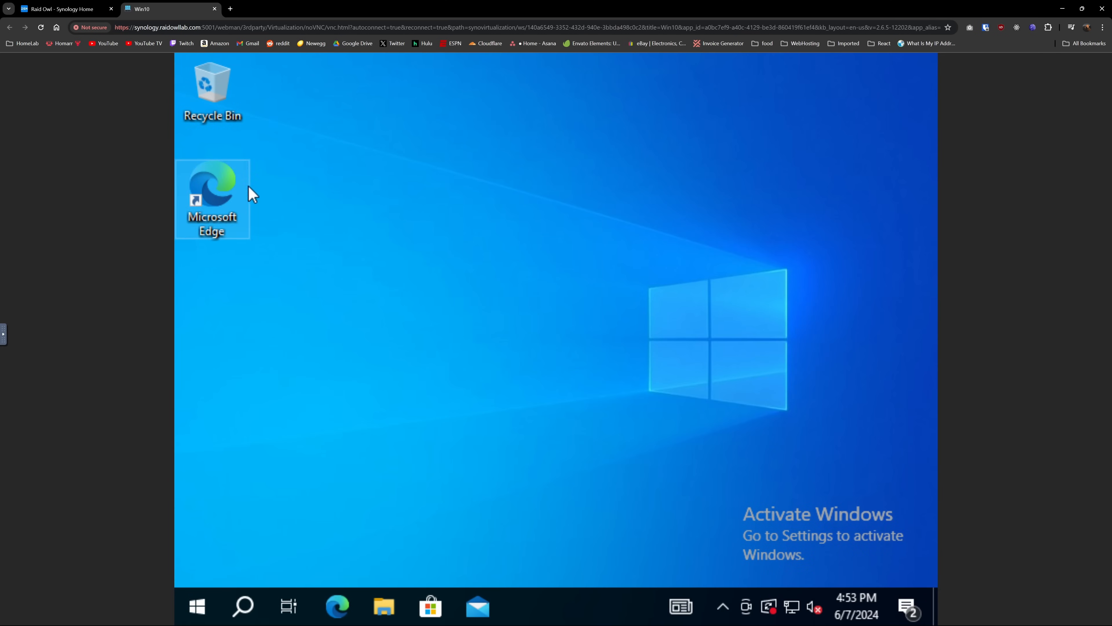
click(60, 9)
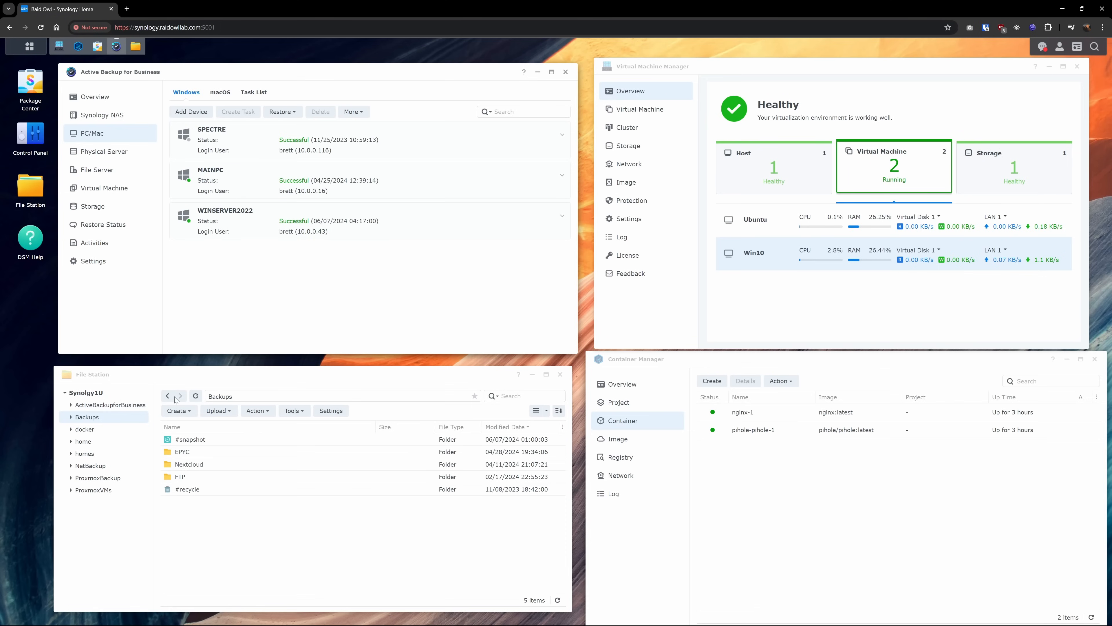
mouse_move(756, 219)
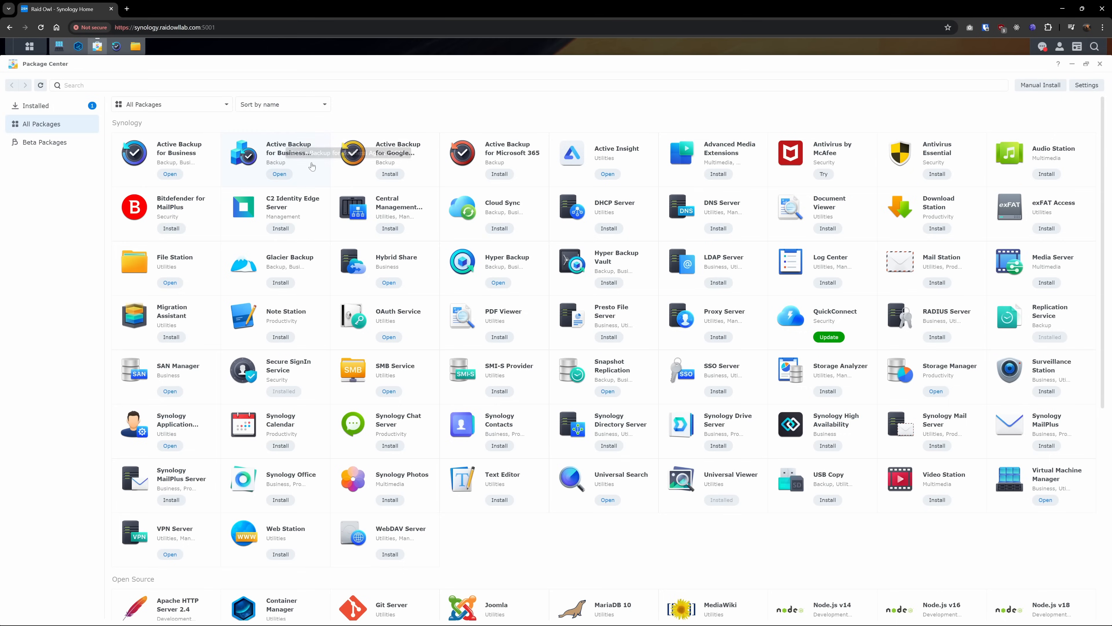
Scroll down through the All Packages list in Package Center
scroll(down, 3)
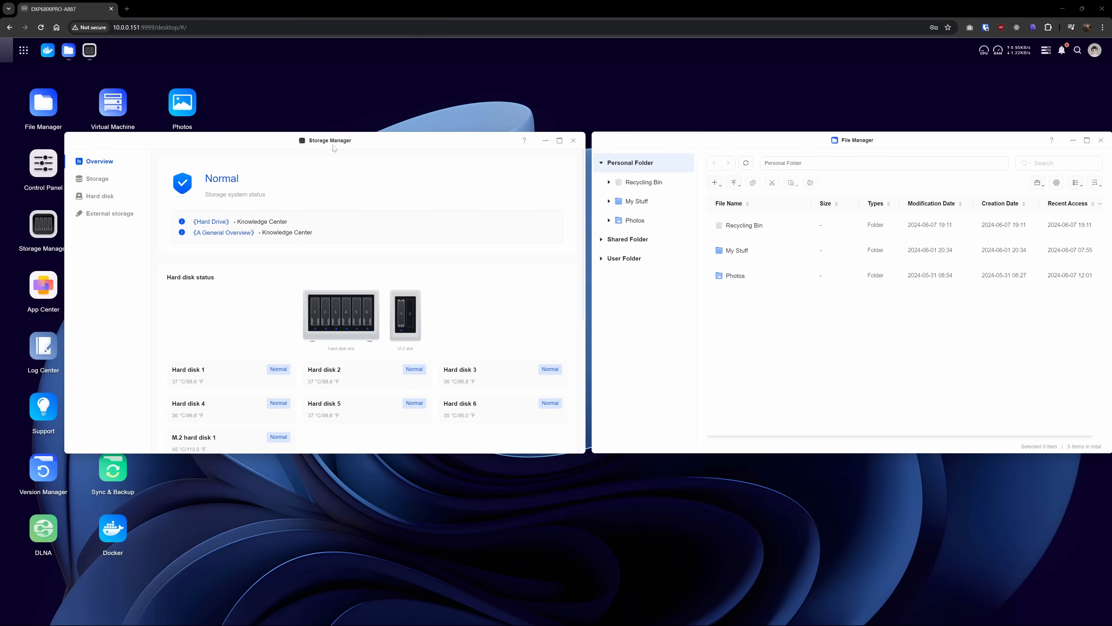
mouse_move(641, 253)
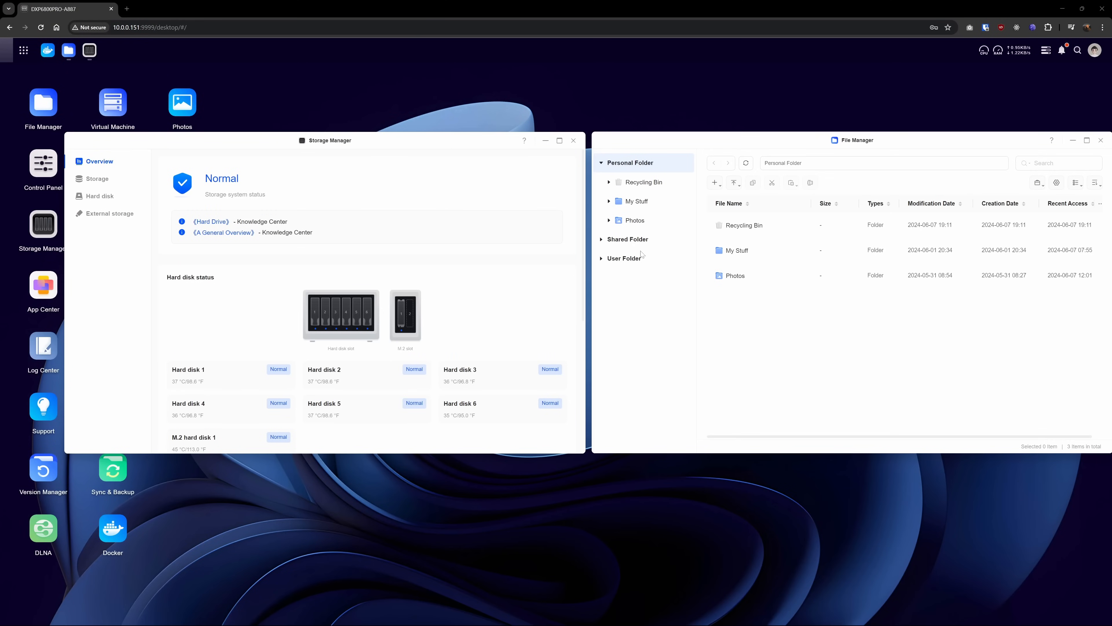
mouse_move(628, 237)
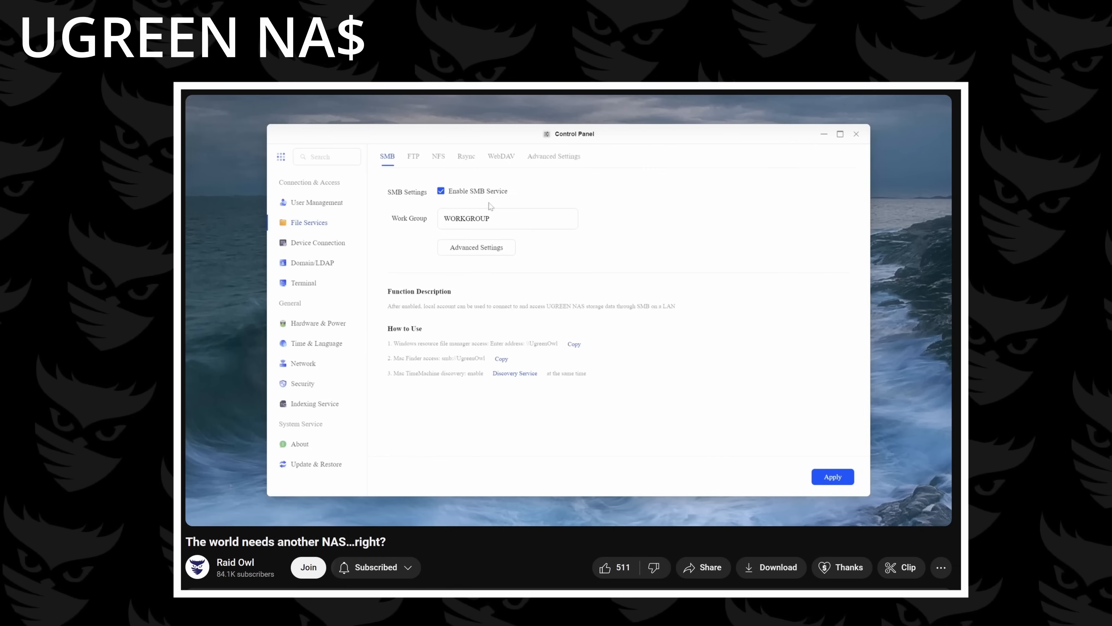
mouse_move(504, 193)
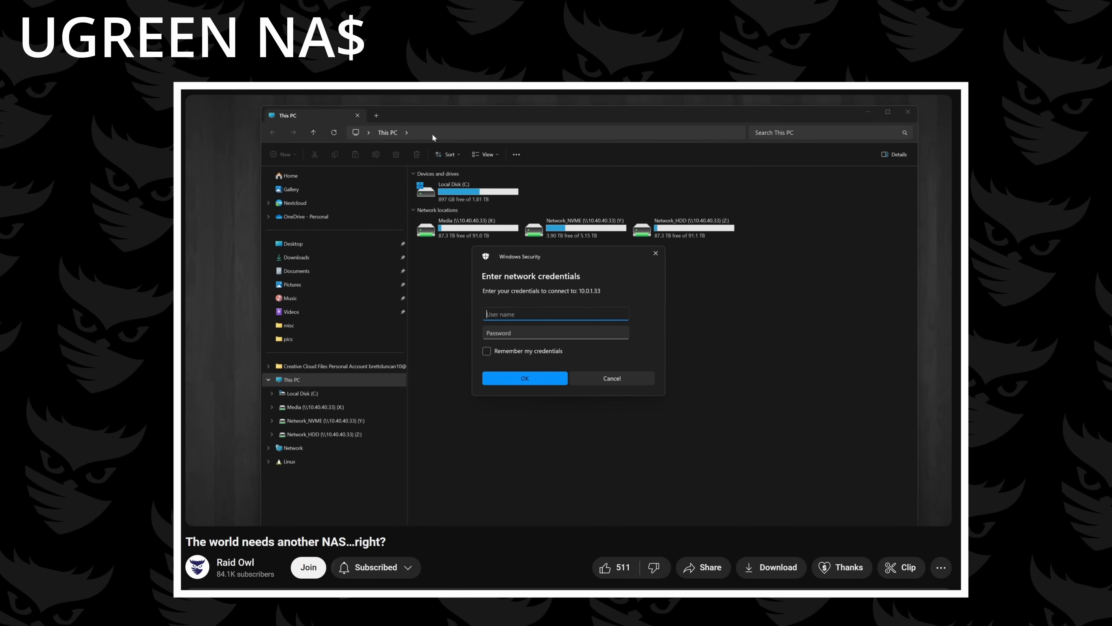
Play the YouTube video at the SMB setup and Windows credentials part
click(524, 378)
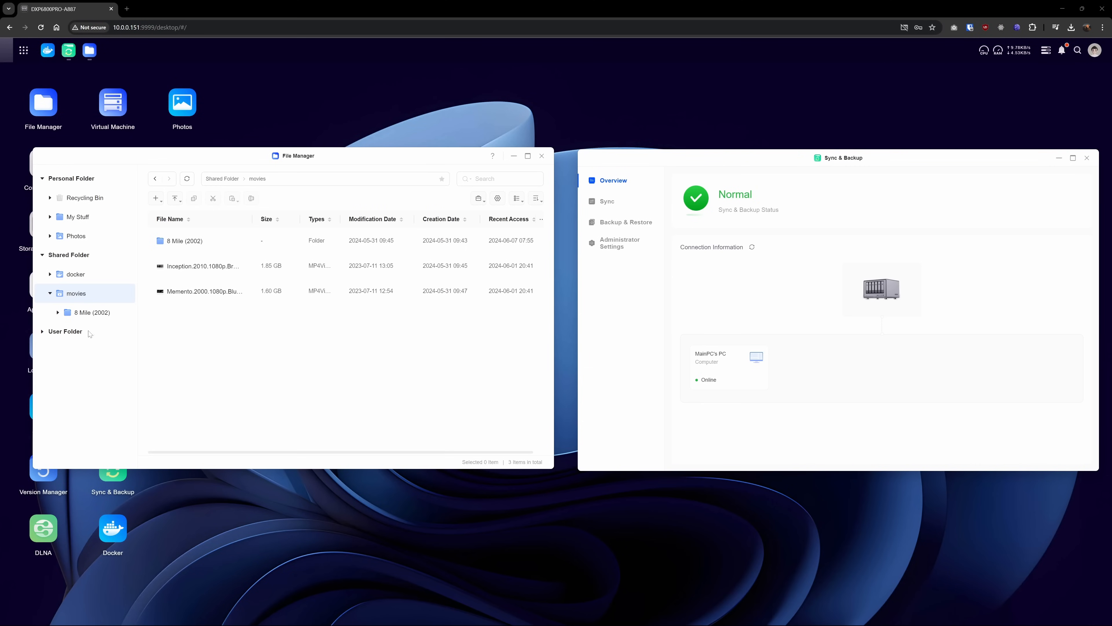
mouse_move(725, 353)
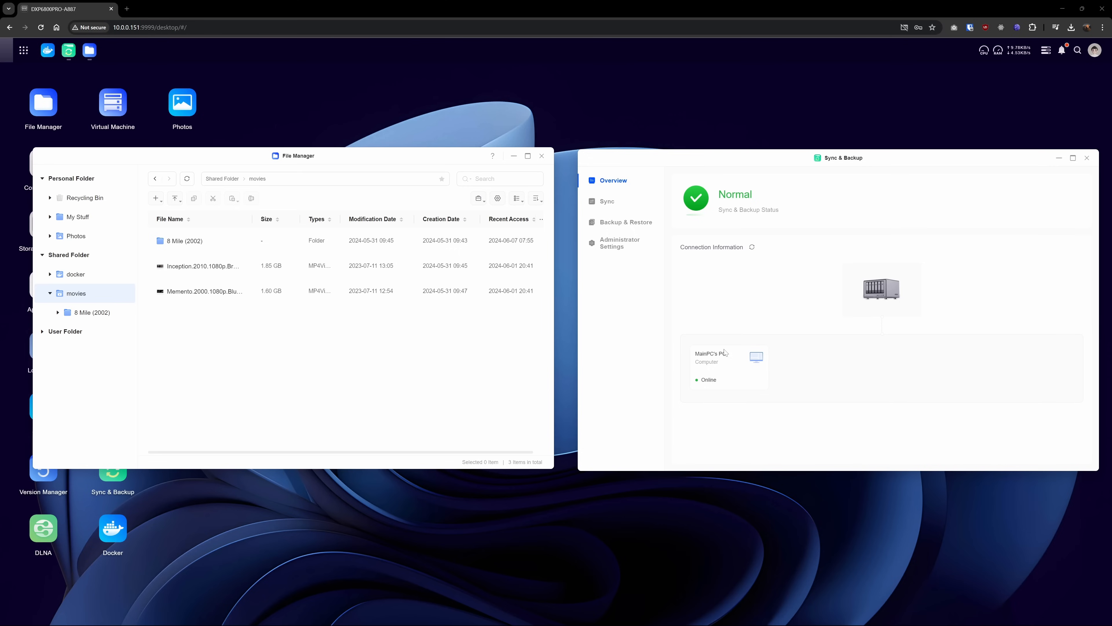
mouse_move(717, 279)
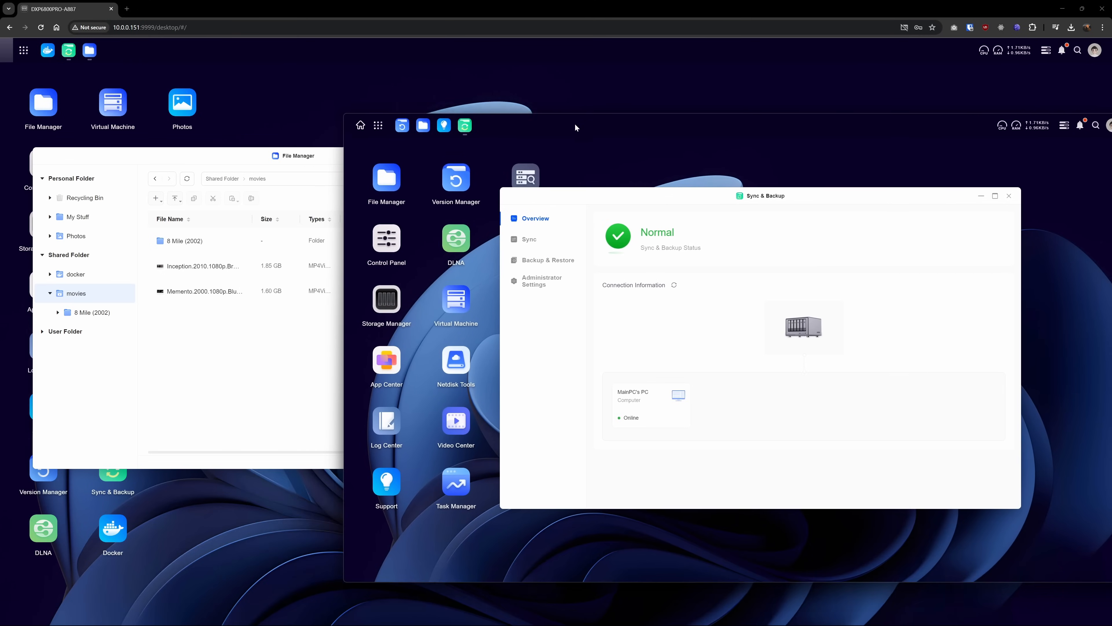
Go through Sync to Backup & Restore and edit Backup Task1, showing Incremental Backup mode
click(529, 239)
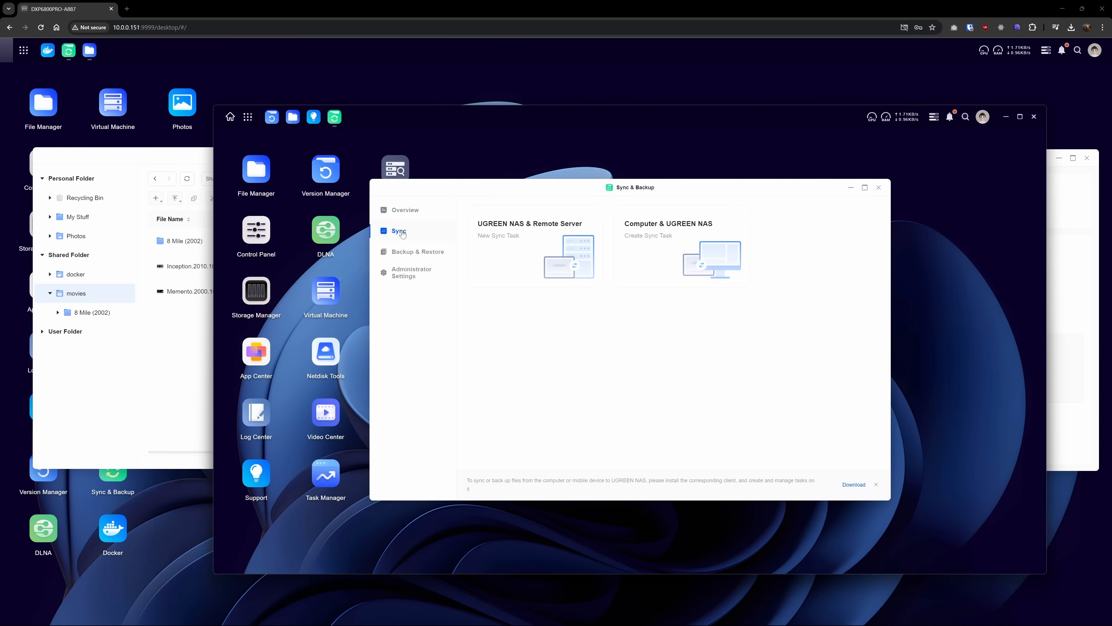
mouse_move(406, 210)
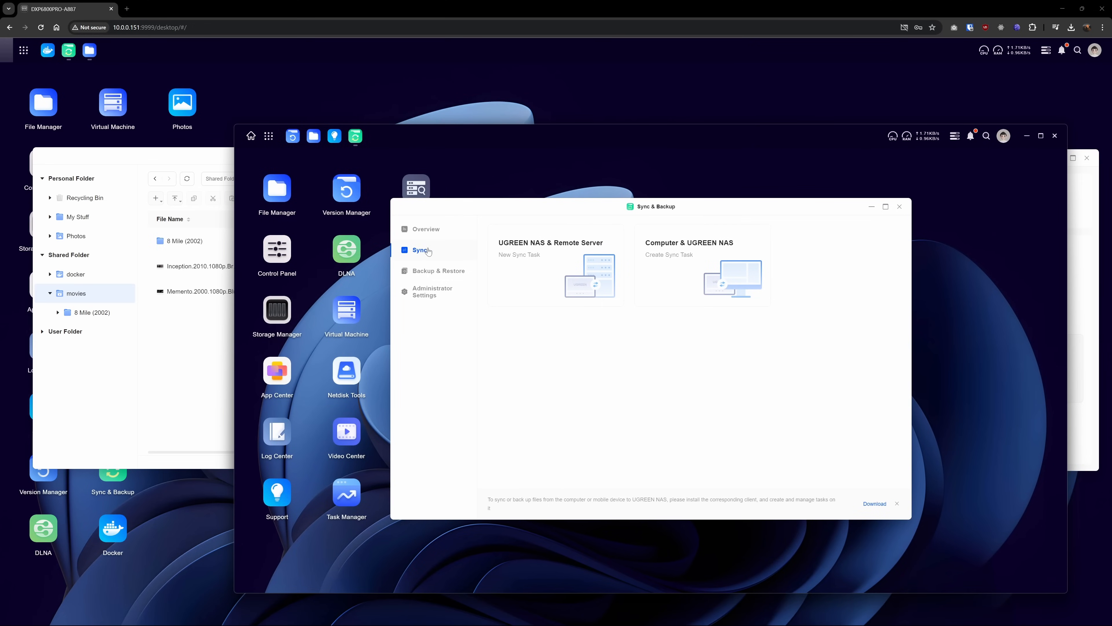
click(438, 270)
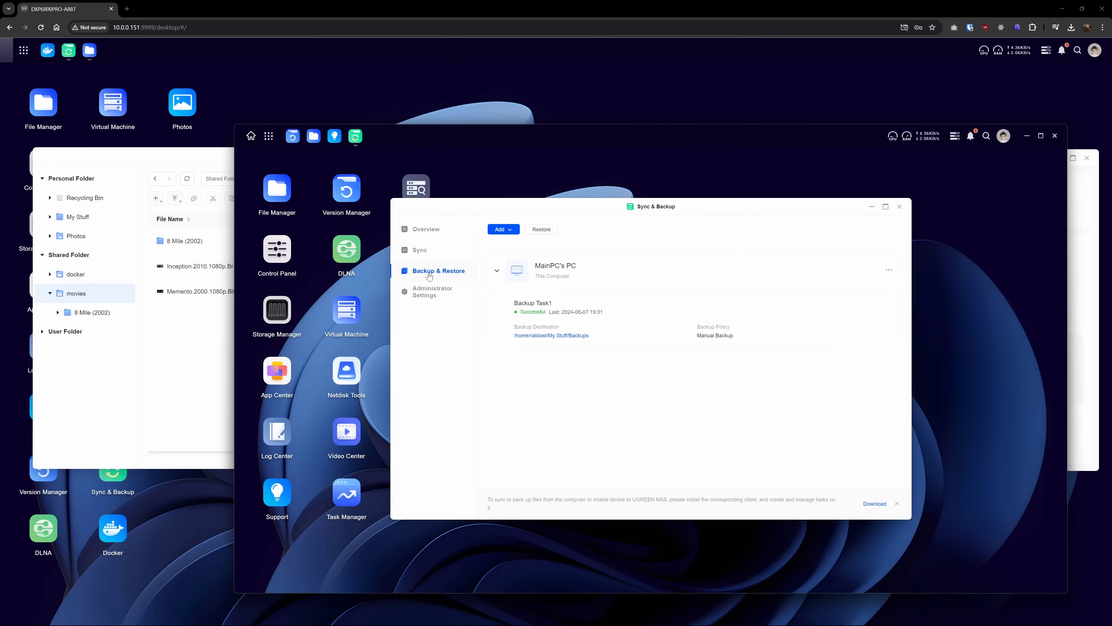
click(502, 229)
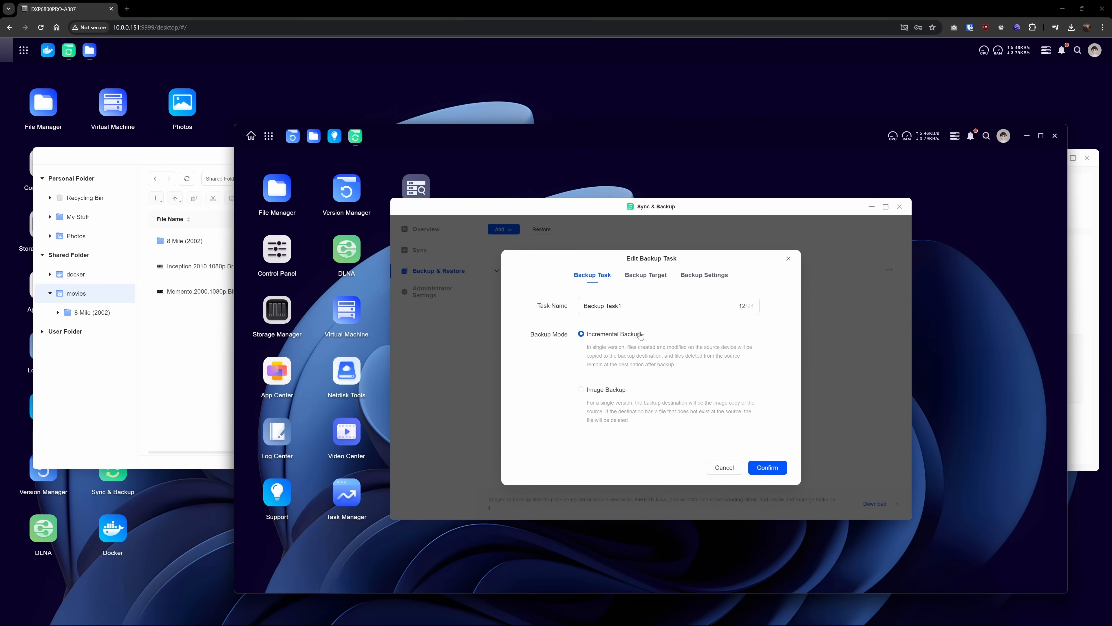
Review Backup Task1's source folders and destination policy, then cancel without saving
click(645, 274)
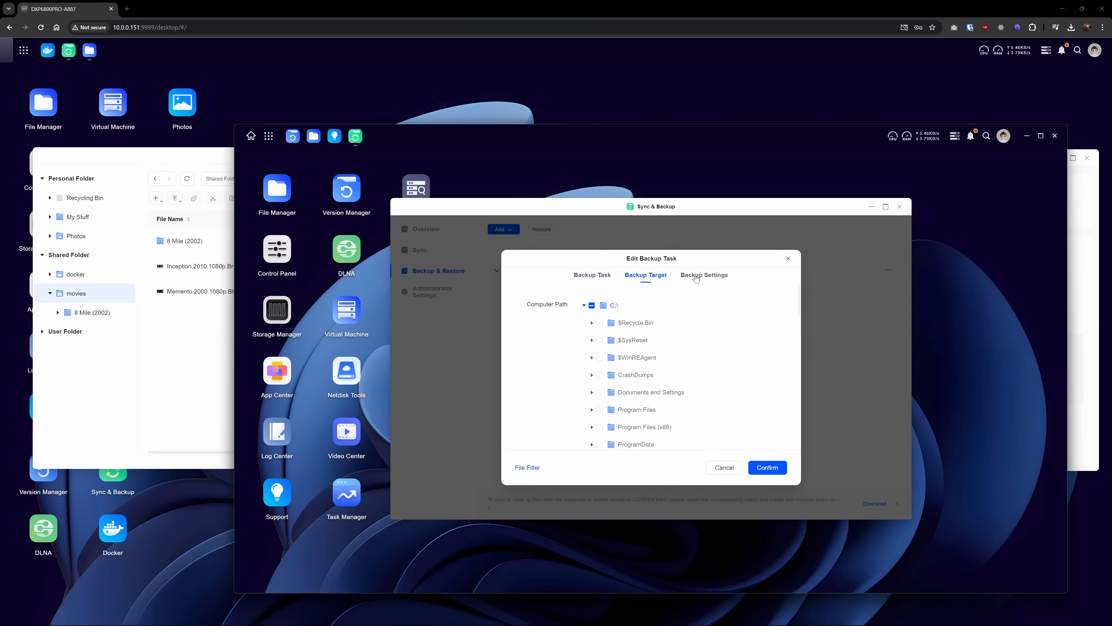
click(704, 275)
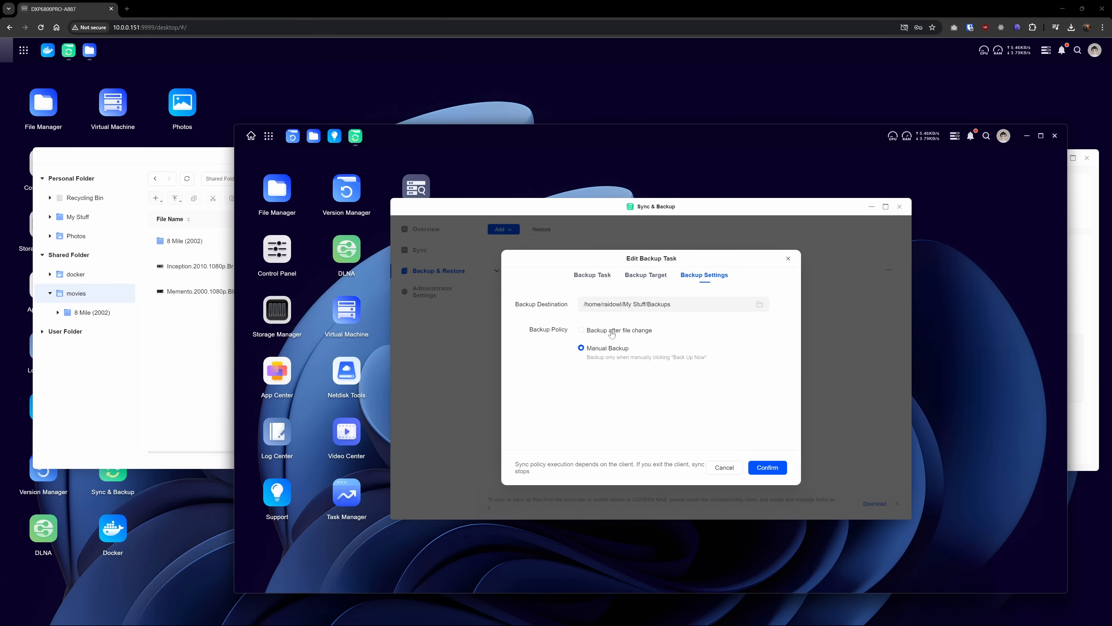
mouse_move(585, 364)
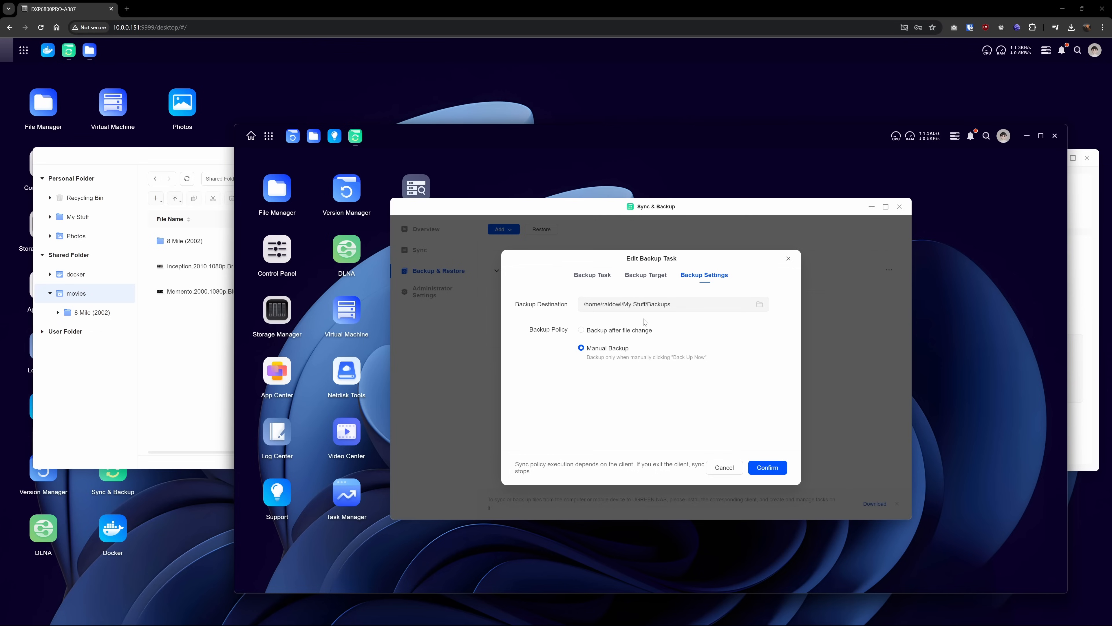
click(767, 467)
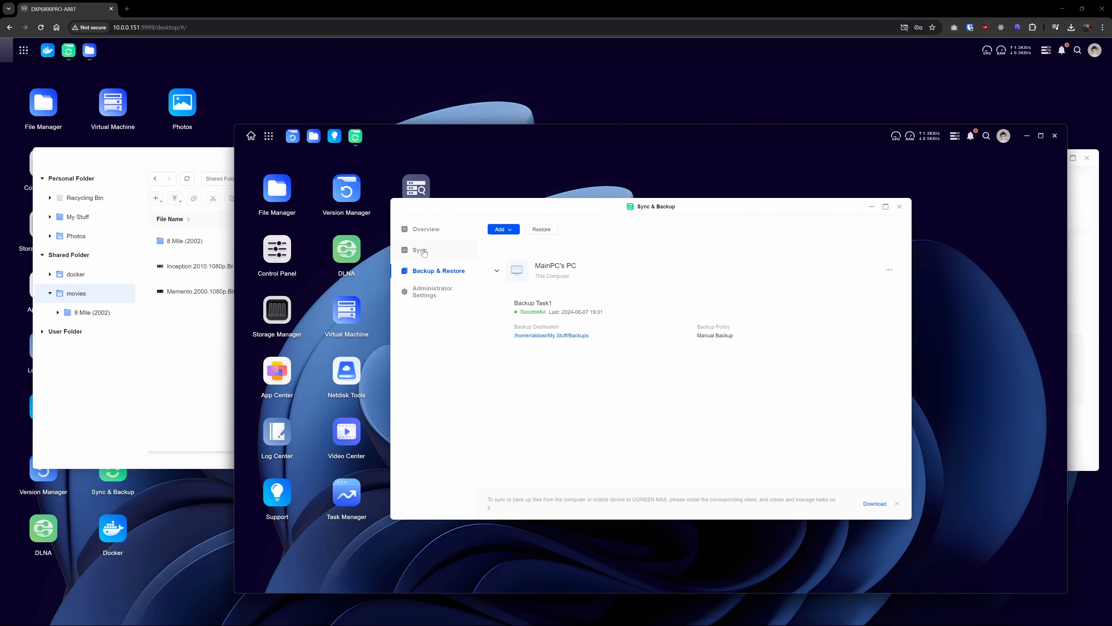
Expand the Add dropdown to show the available backup task types
click(502, 230)
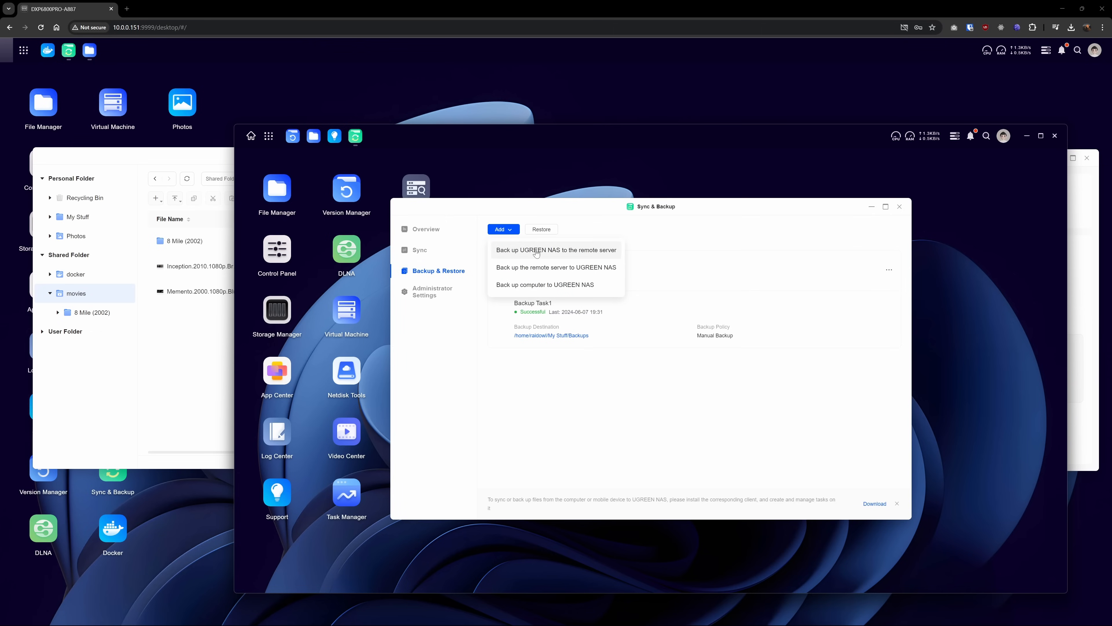
click(557, 249)
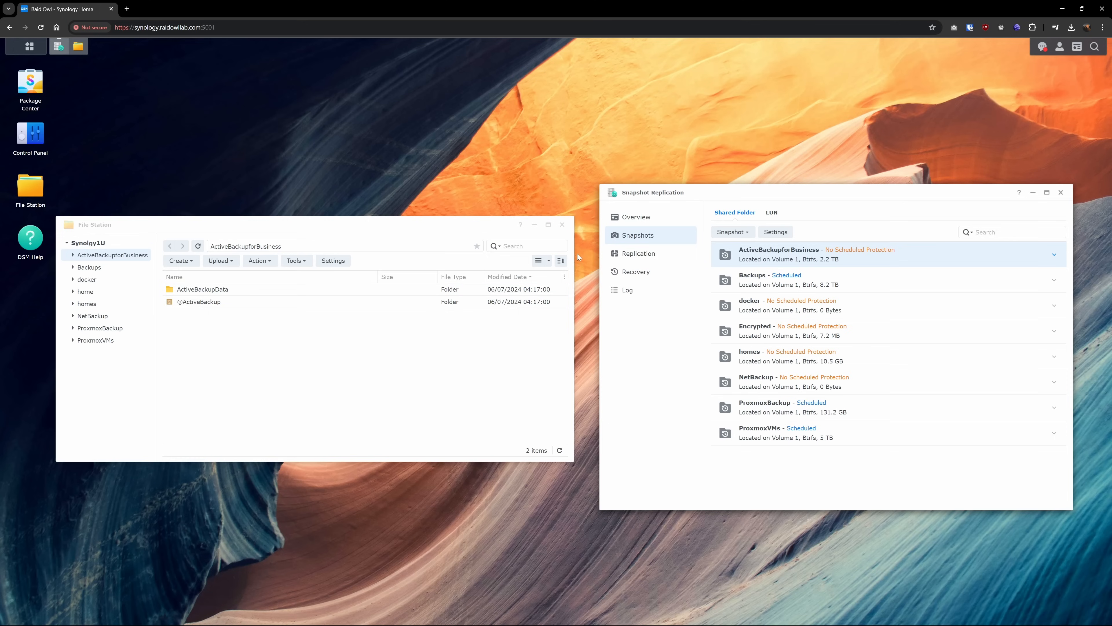
mouse_move(820, 305)
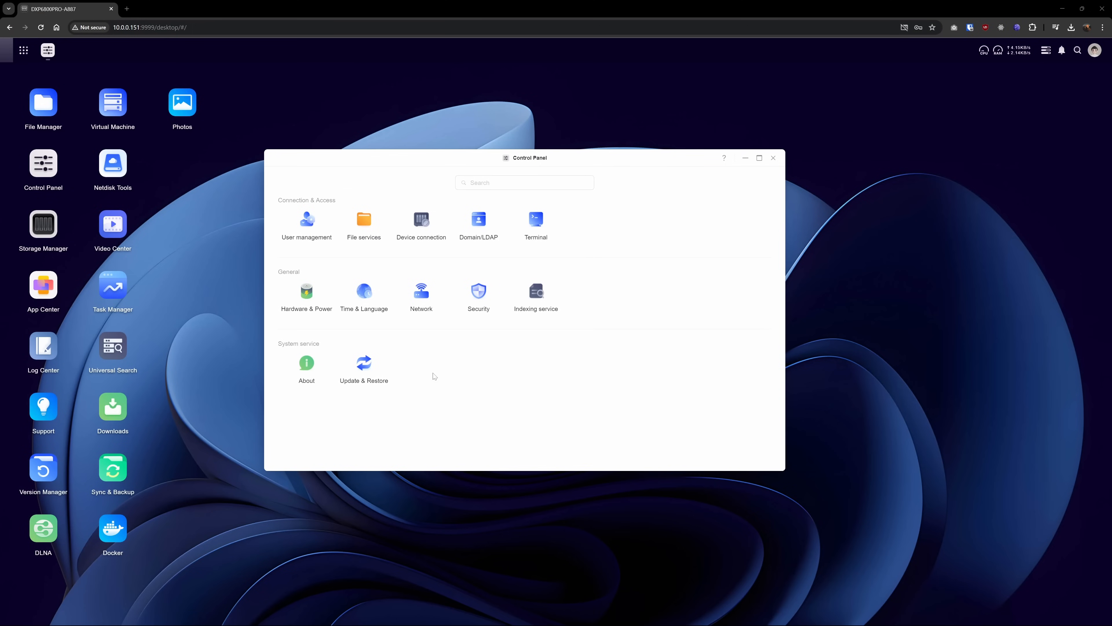
mouse_move(1062, 51)
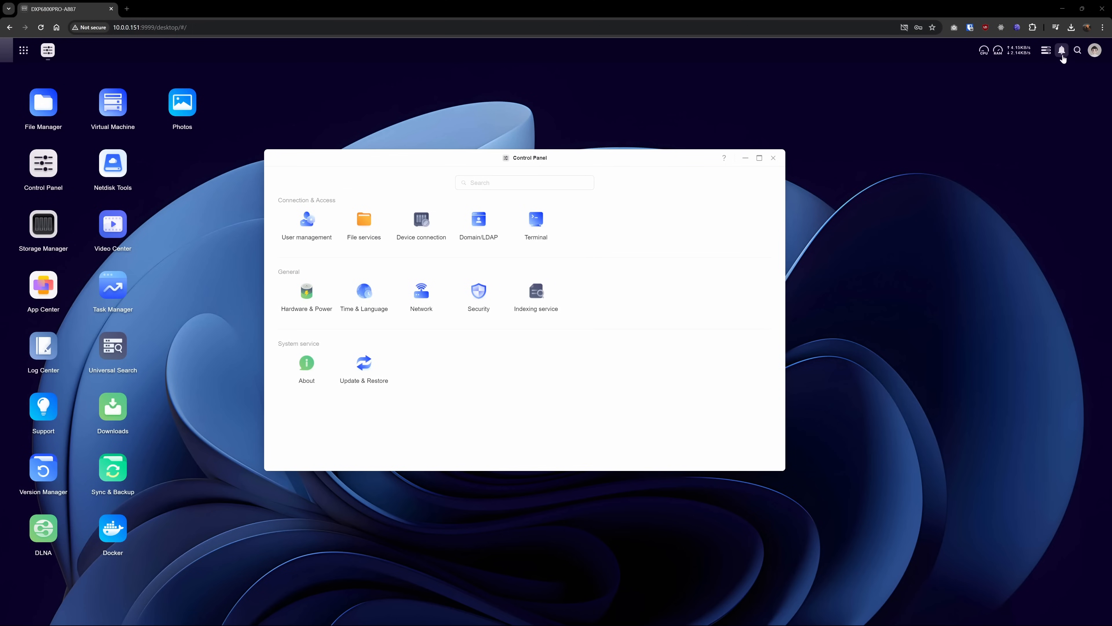
Show Notification Settings with most sources checked except Storage Service
click(1062, 50)
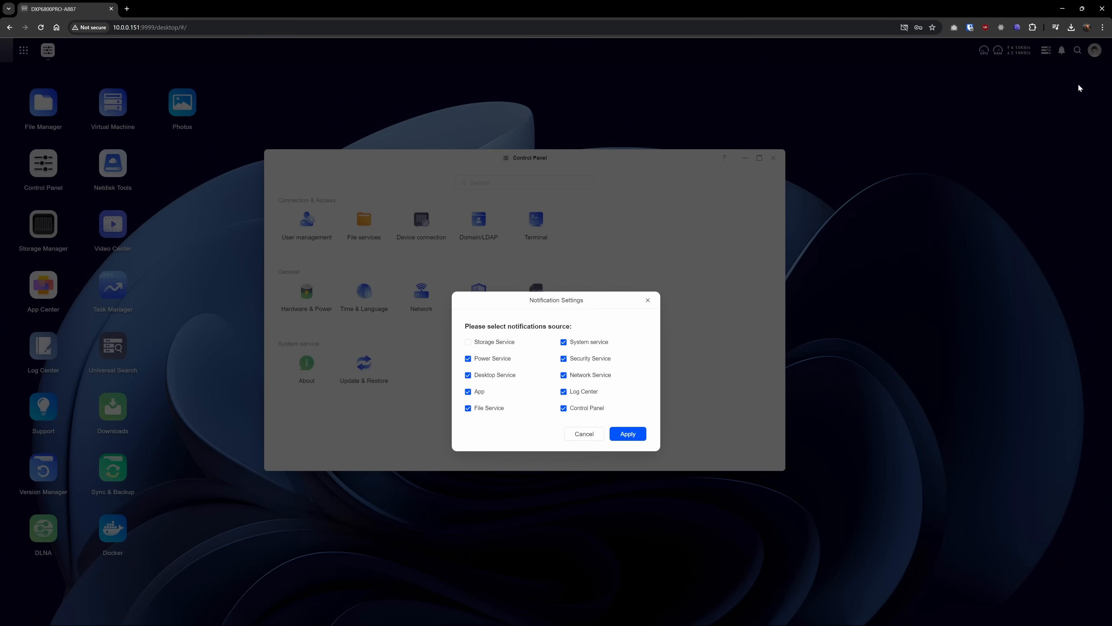
mouse_move(581, 376)
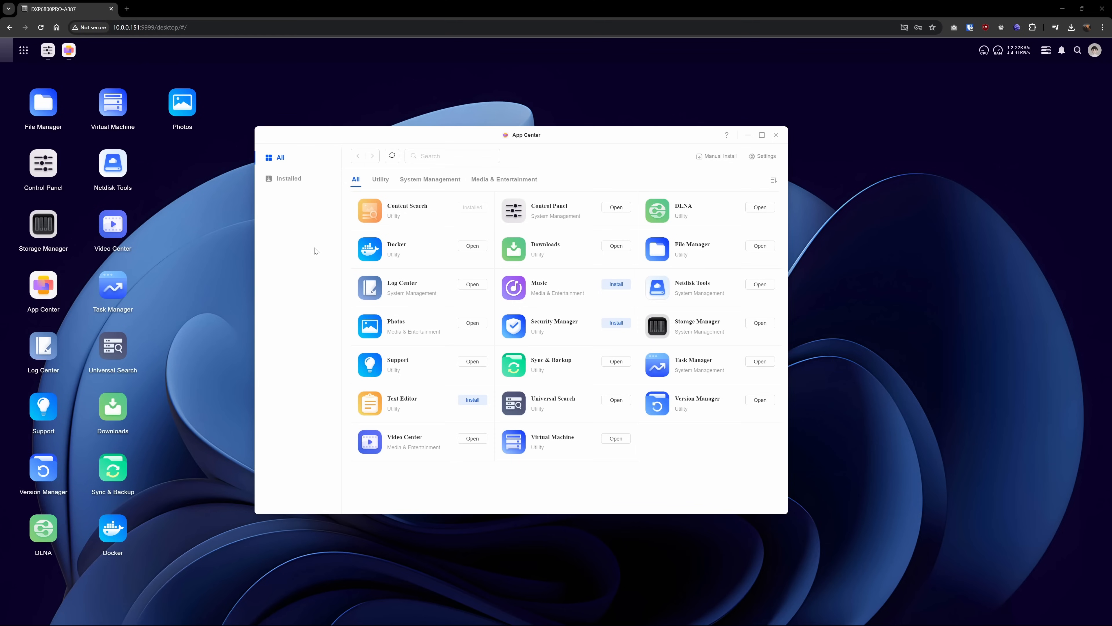
mouse_move(727, 346)
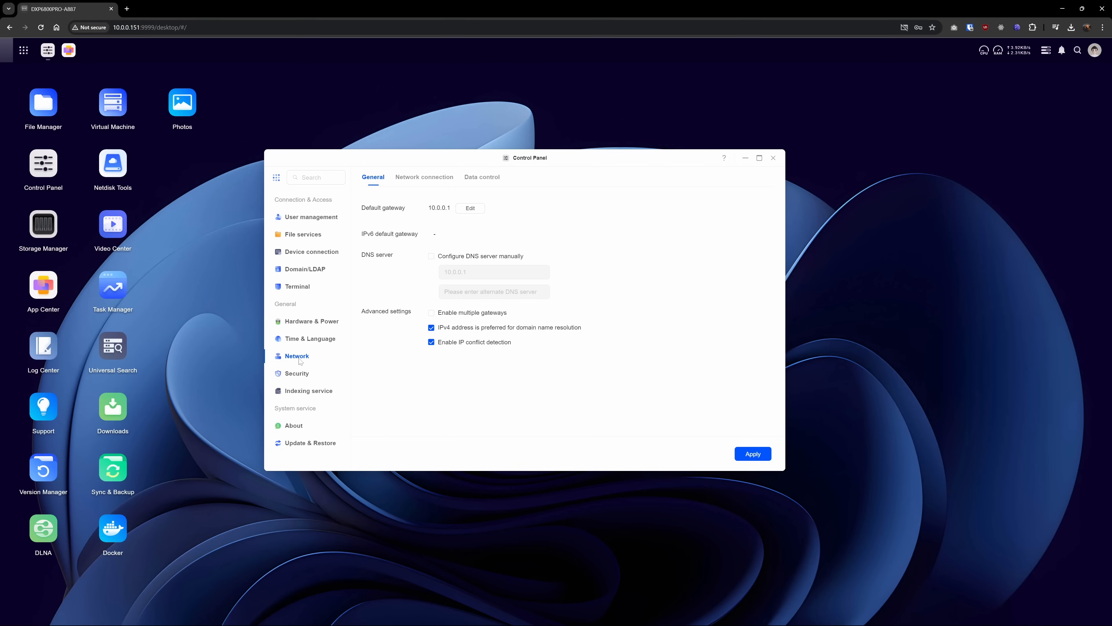
mouse_move(385, 177)
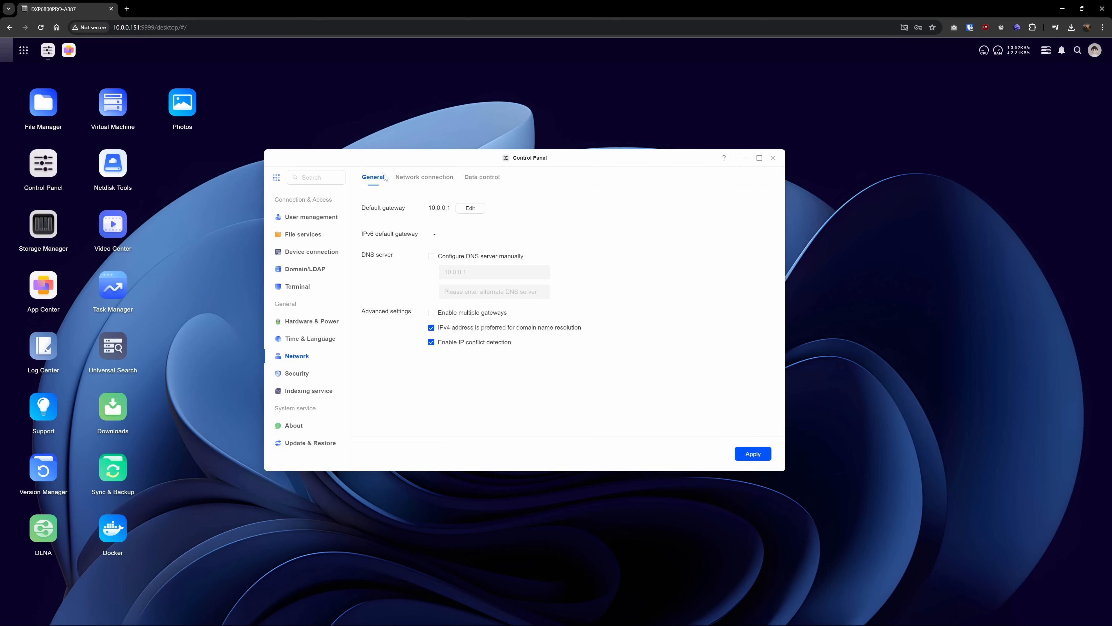
View Network connection and Data control, then Device connection's remote access with UGREENlink enabled
click(423, 177)
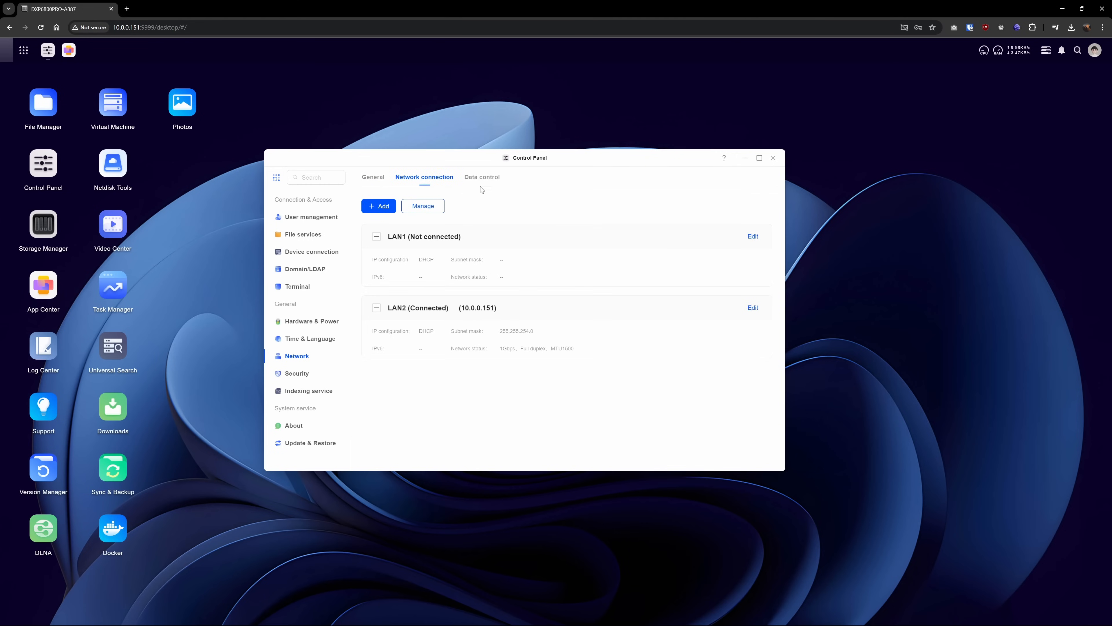
click(481, 177)
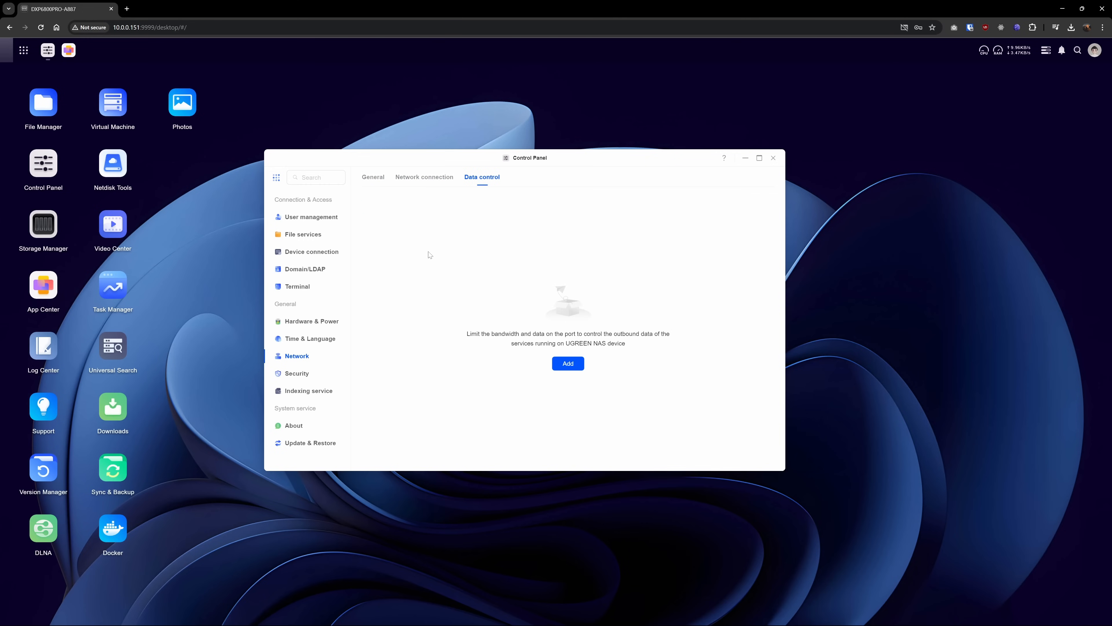
mouse_move(310, 253)
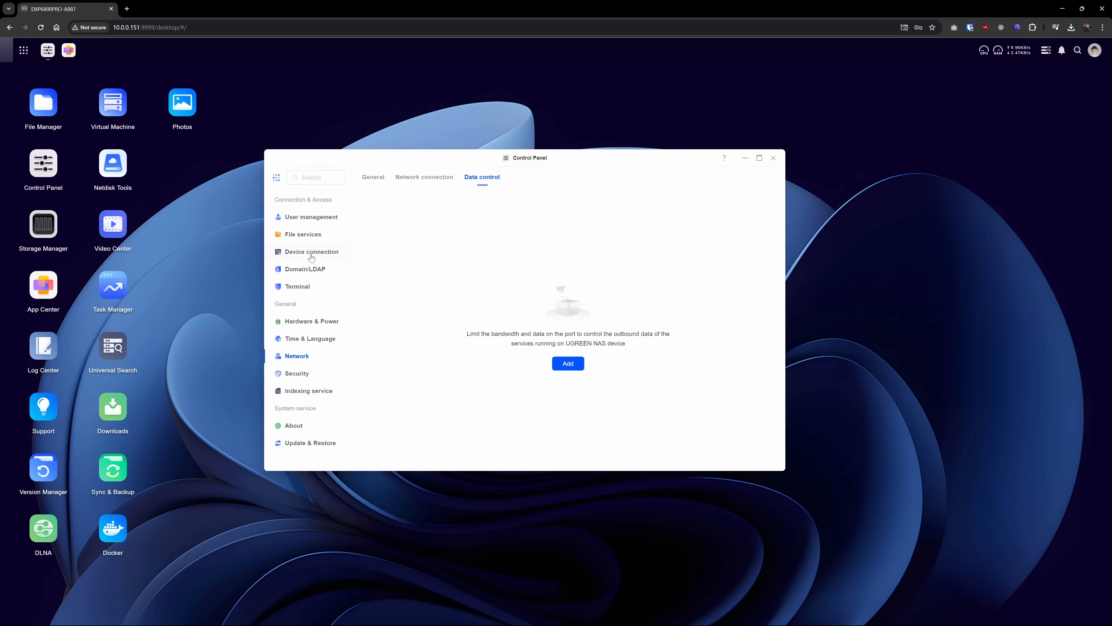
click(312, 251)
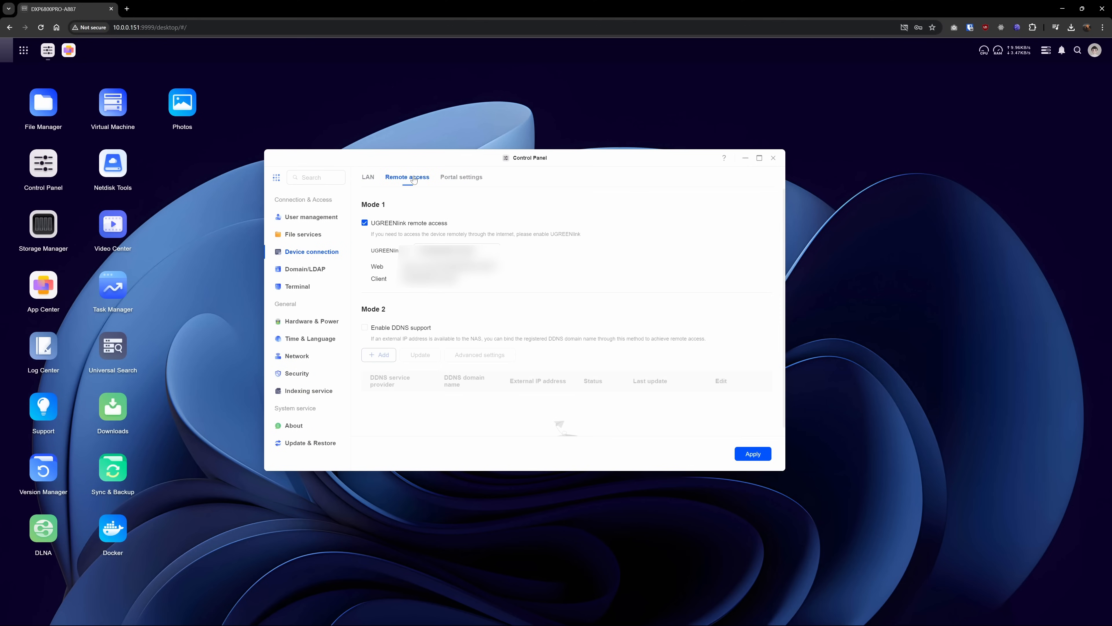
mouse_move(411, 189)
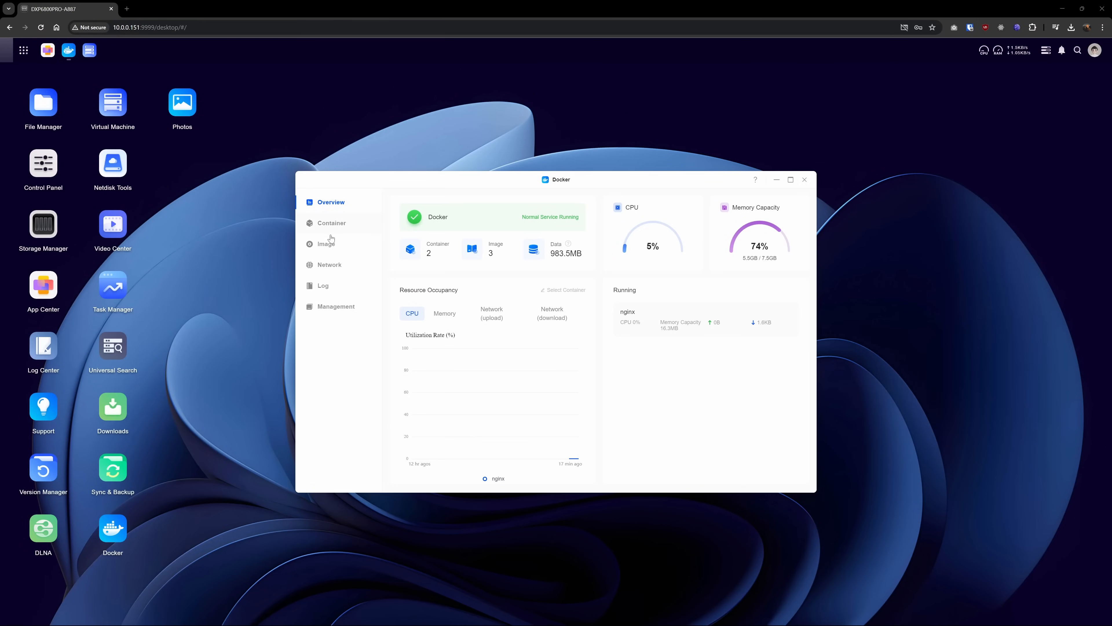
List the Docker containers, showing nginx running and mysql not in use
click(332, 222)
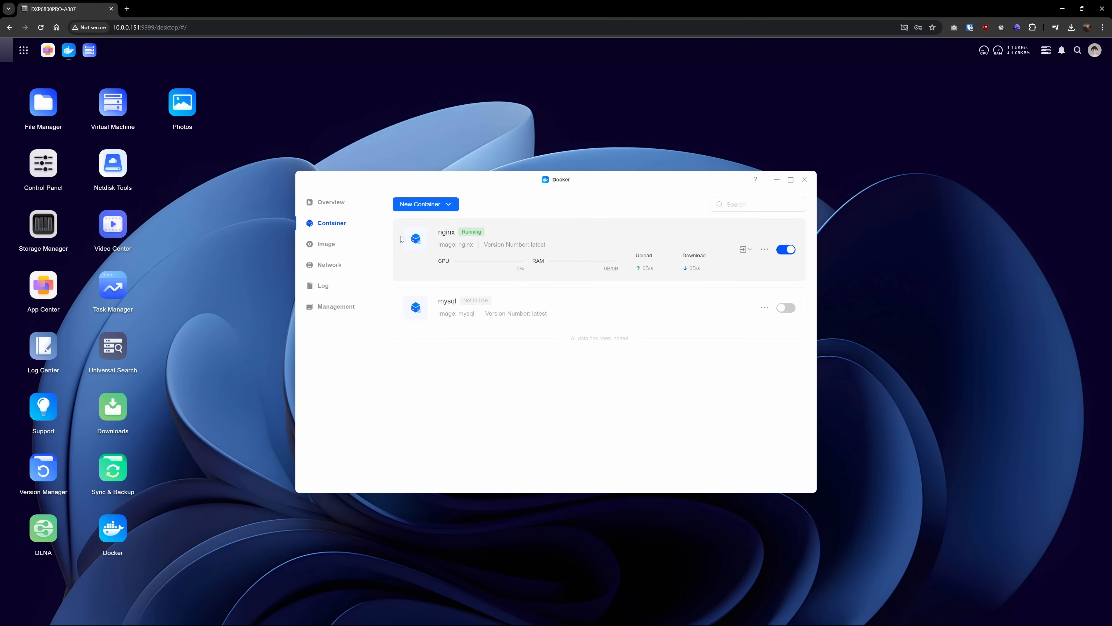
click(326, 244)
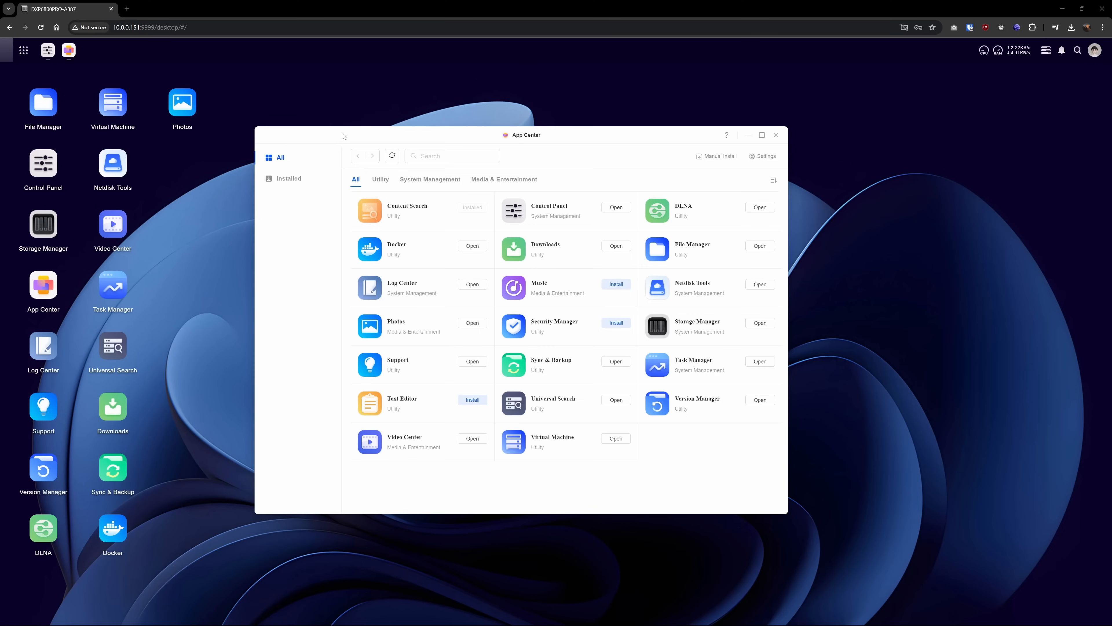
mouse_move(408, 437)
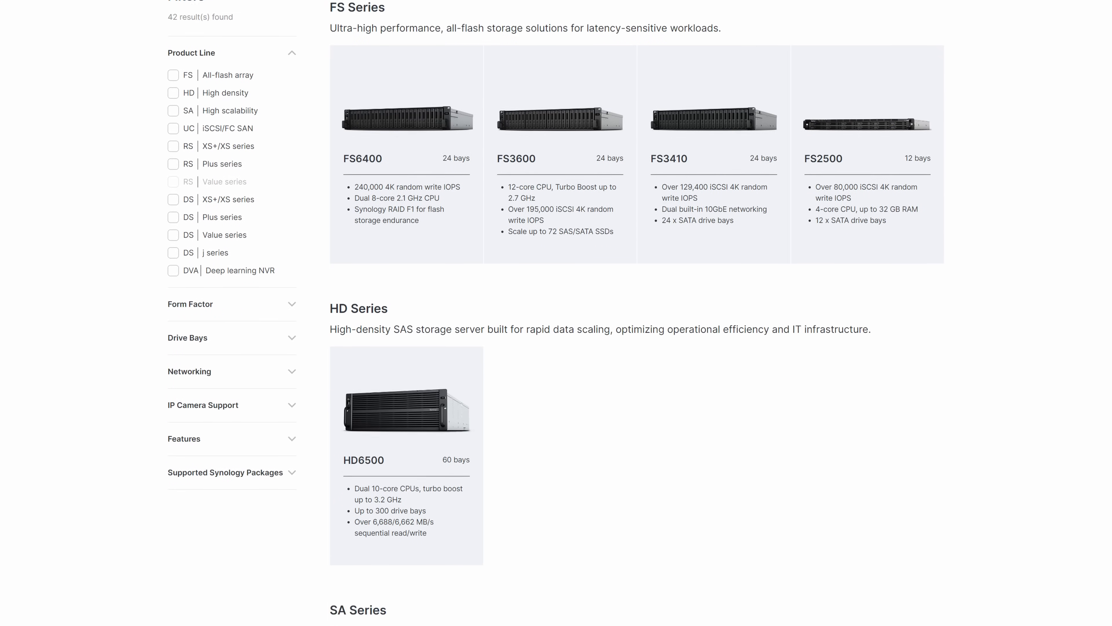
scroll(down, 3)
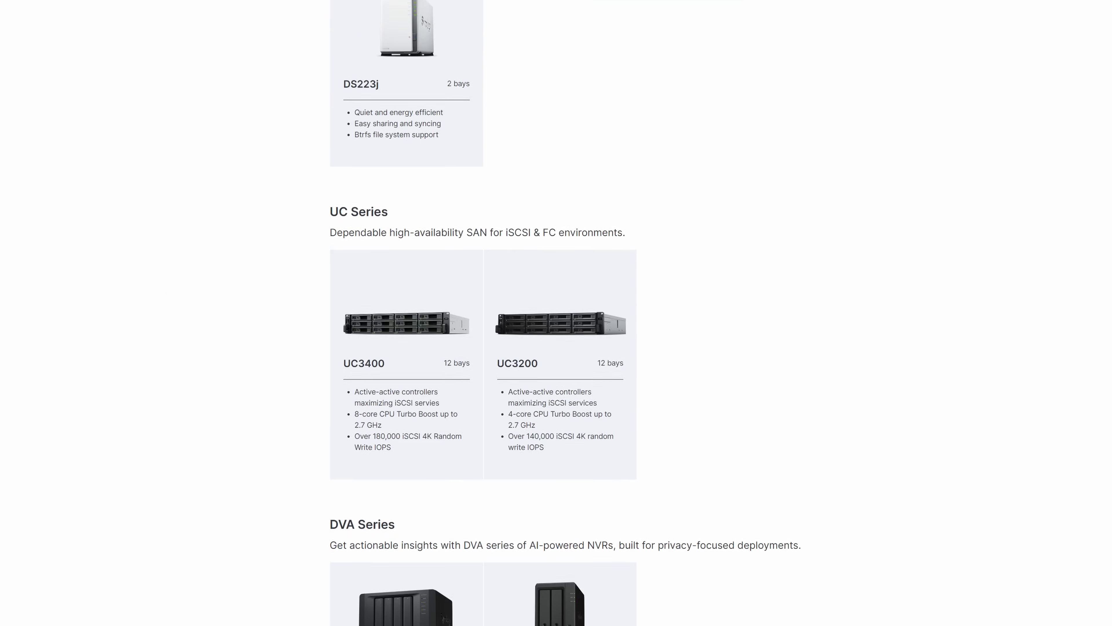
scroll(down, 3)
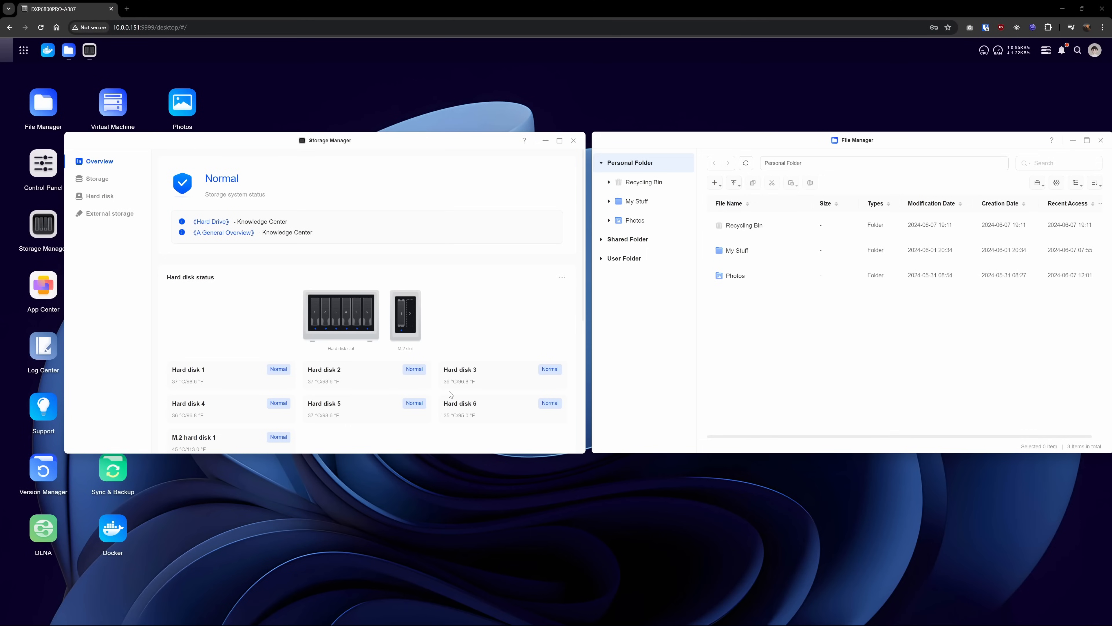
mouse_move(775, 236)
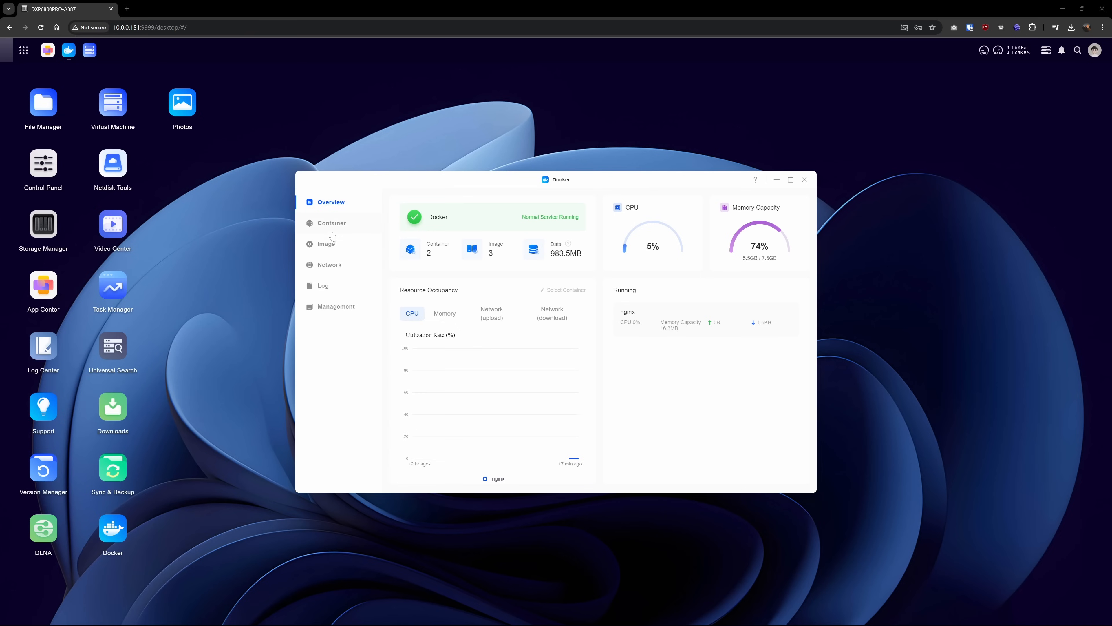
List the Docker containers again: nginx running, mysql not running
click(331, 223)
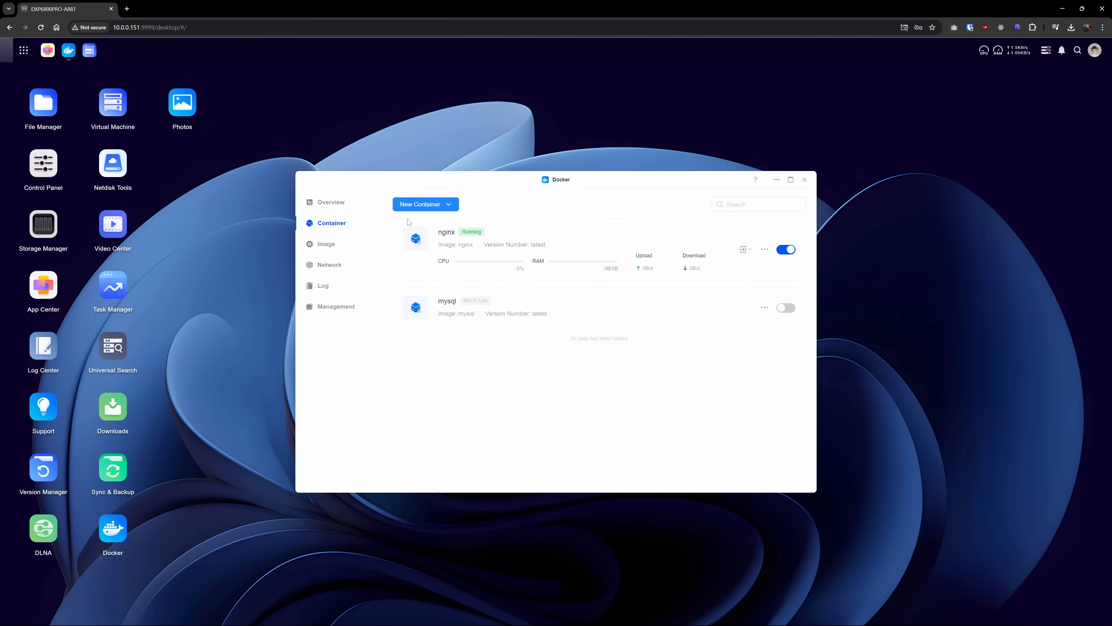